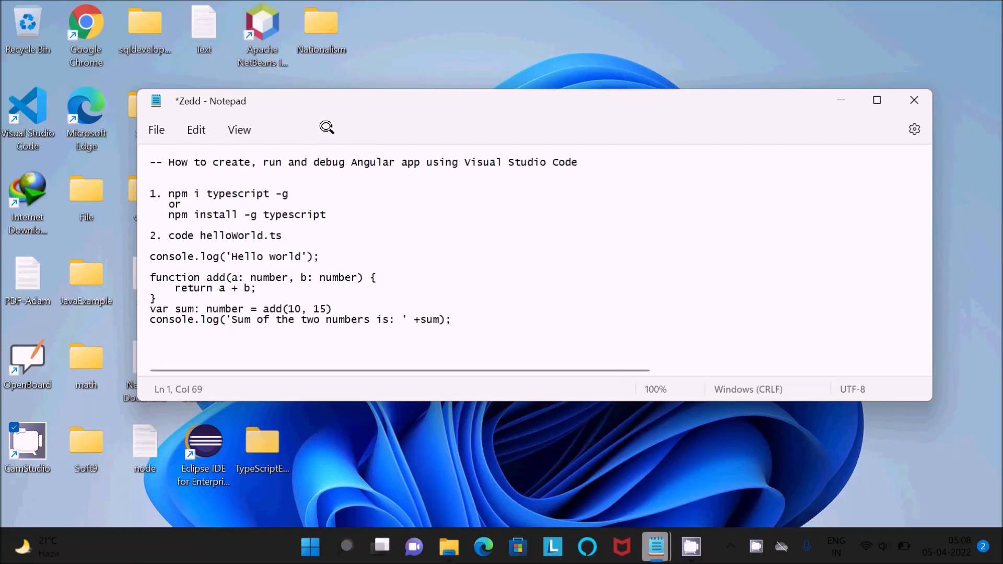
mouse_move(289, 169)
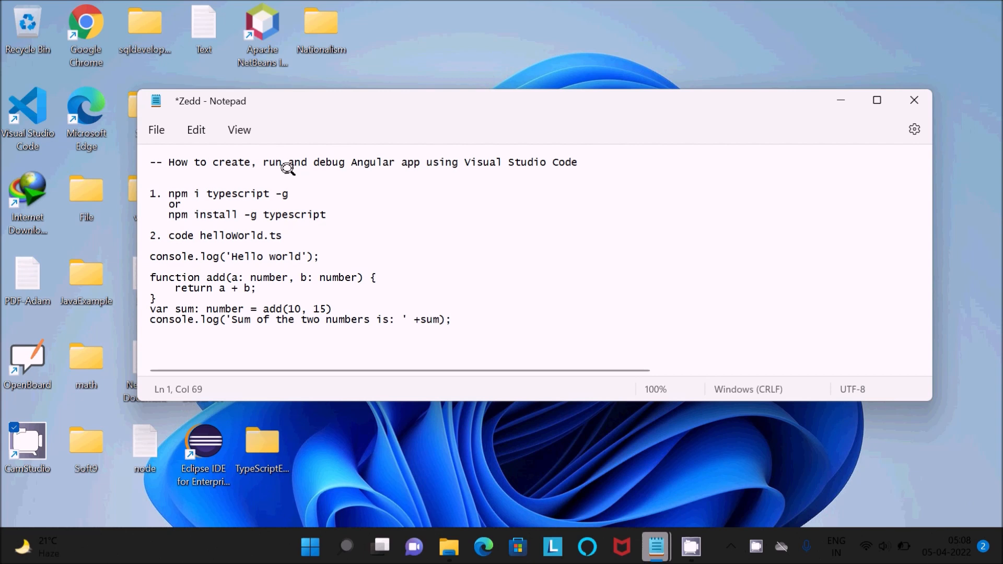
mouse_move(479, 195)
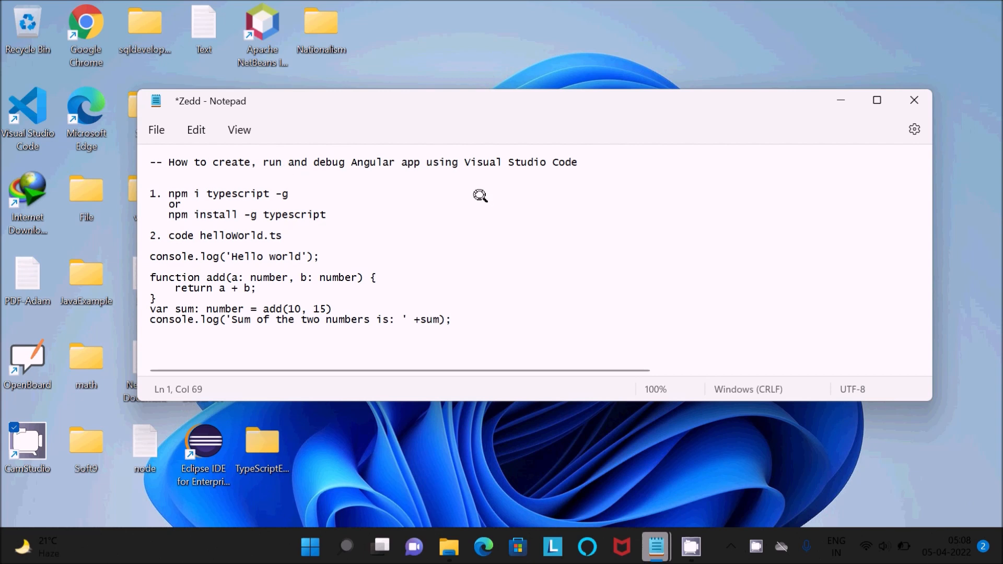
mouse_move(835, 104)
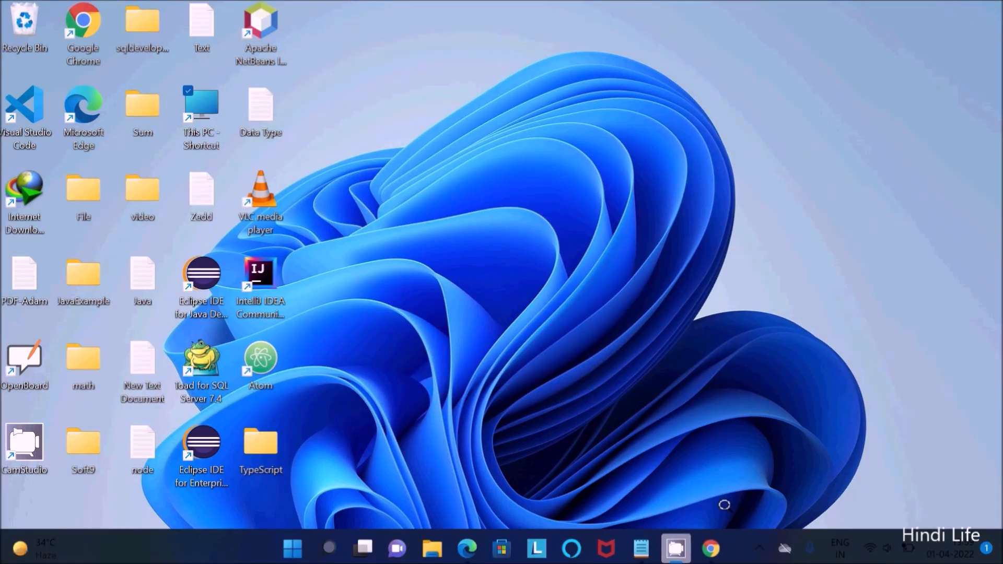
- From Chrome, reach the Node.js site via Google and request the 16.14.2 LTS Windows installer
click(710, 554)
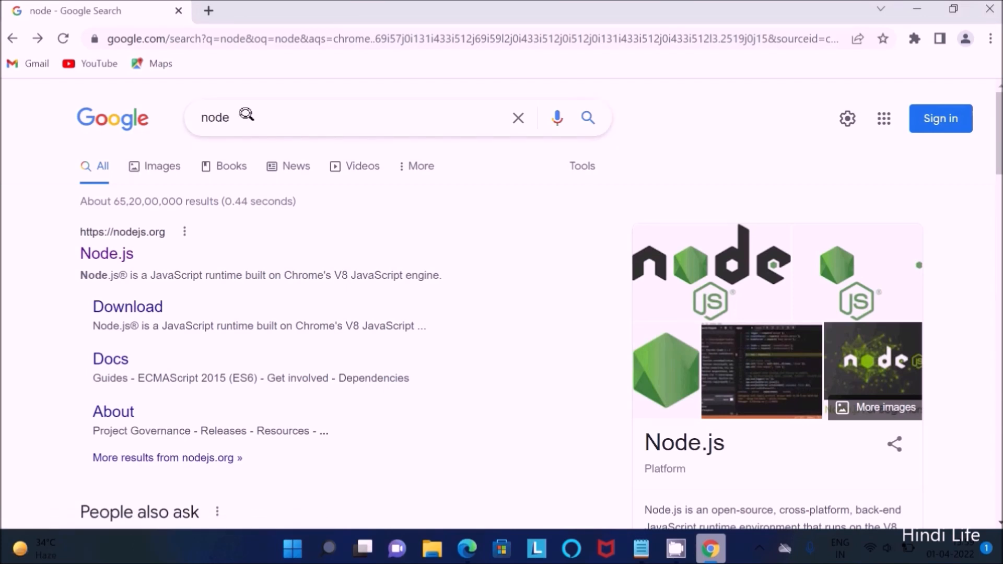
click(107, 253)
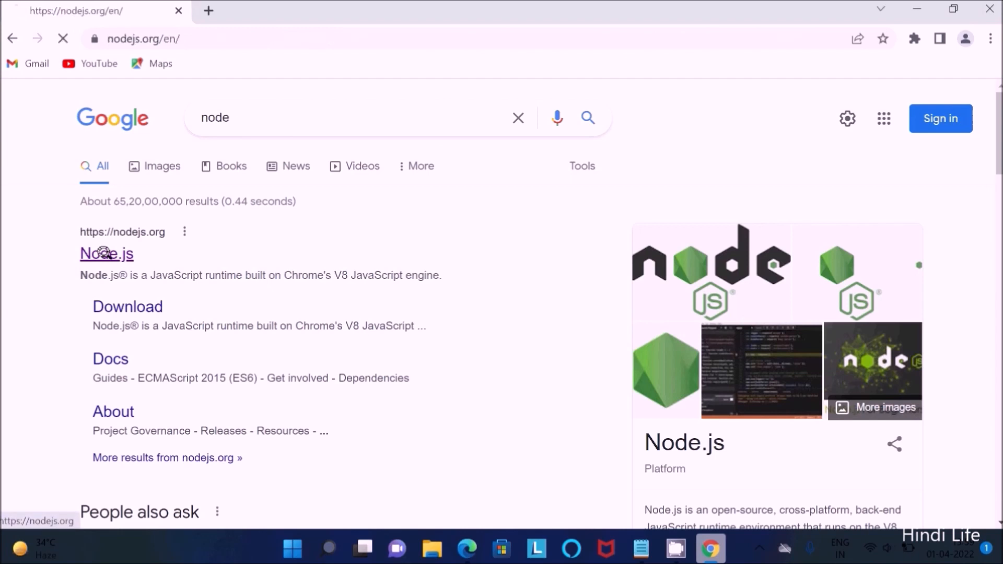
click(106, 253)
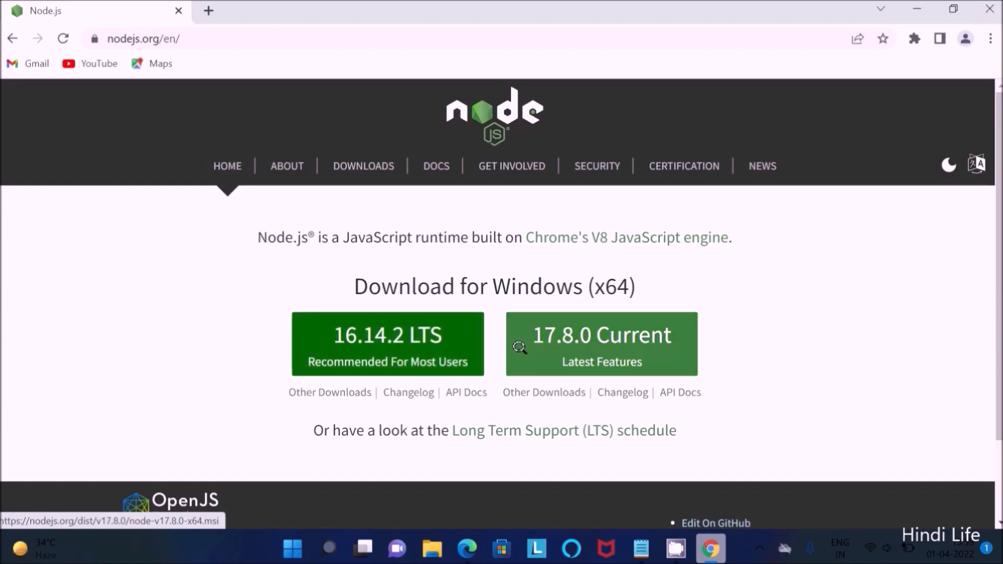
mouse_move(587, 354)
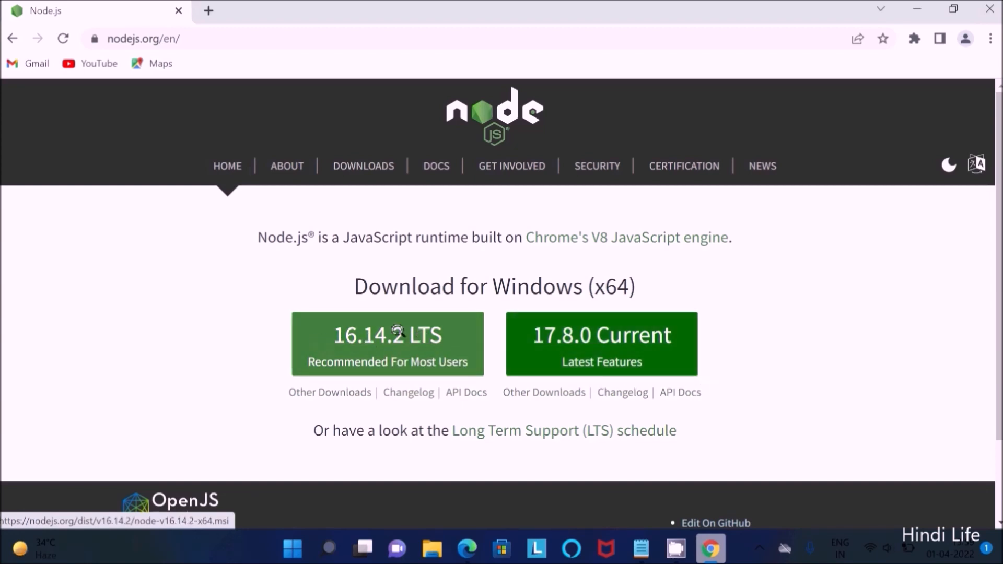
click(386, 335)
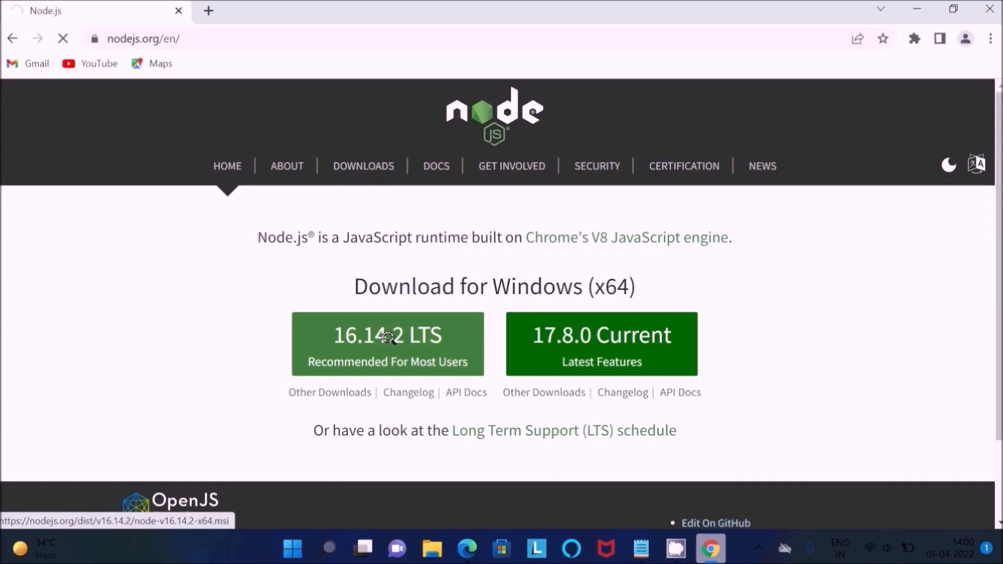
- Download node-v16.14.2-x64.msi with Internet Download Manager and run it when complete
click(386, 344)
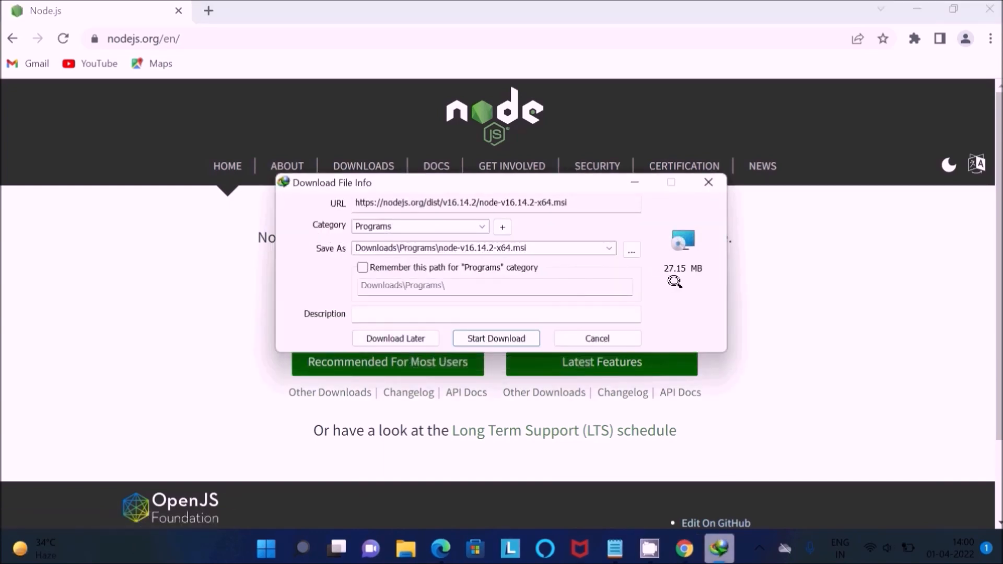
mouse_move(668, 275)
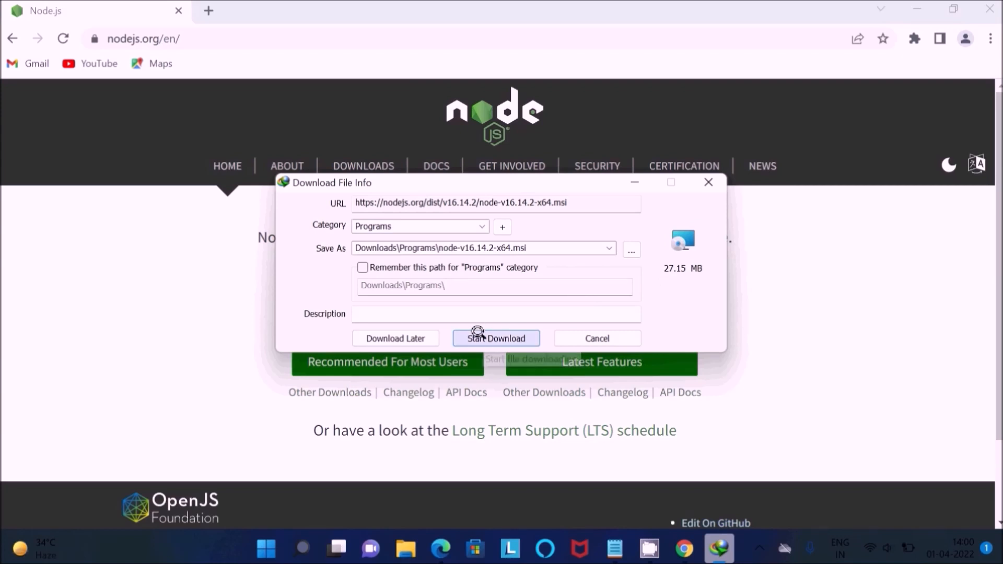
click(495, 338)
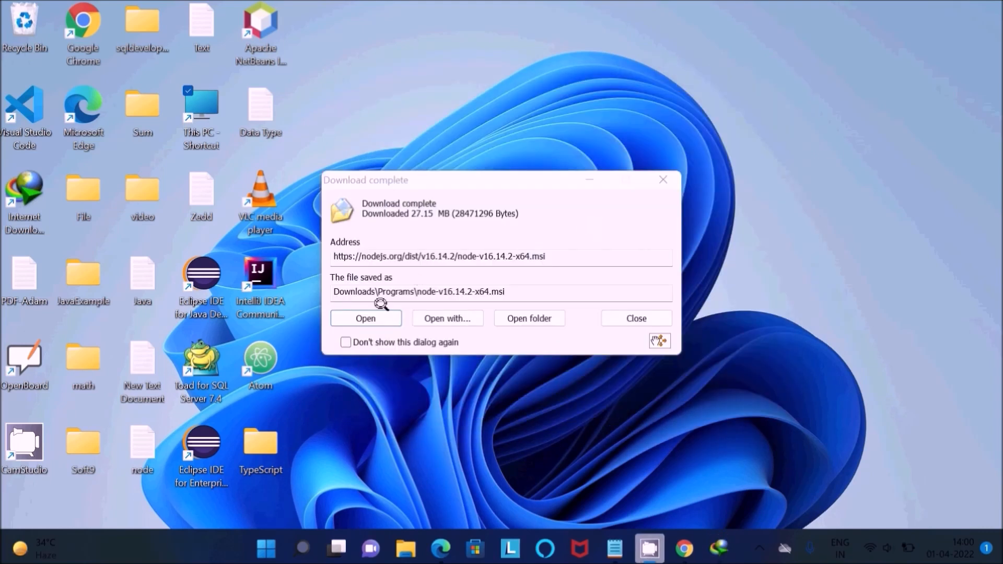
click(634, 318)
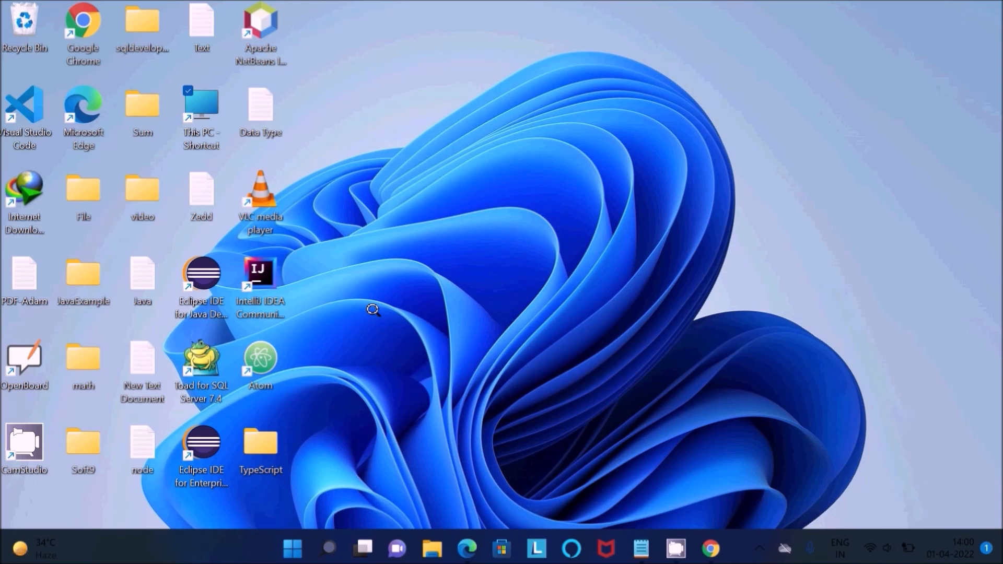
mouse_move(582, 214)
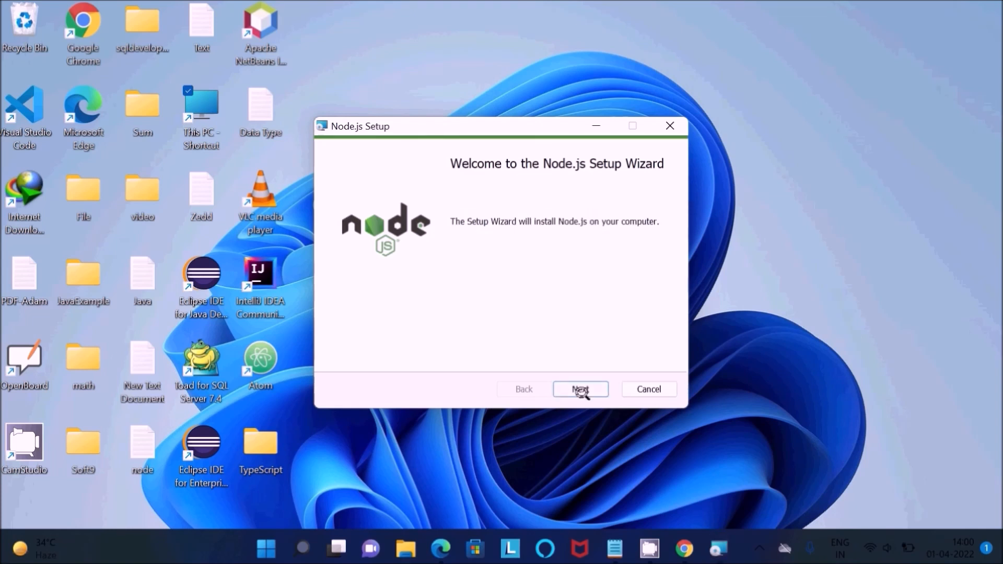
- Install Node.js with the license accepted, default location and no native module tools
click(580, 390)
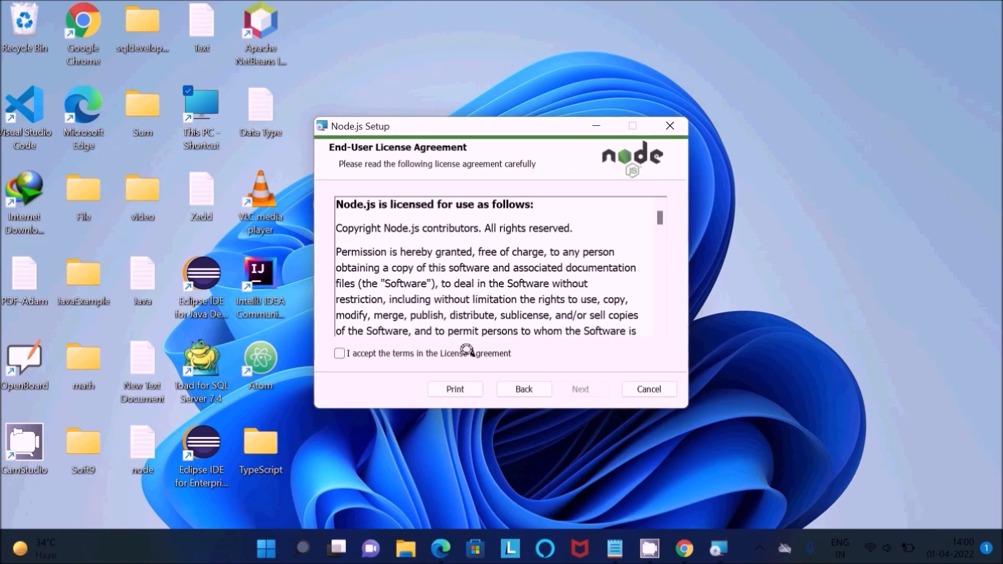
click(340, 355)
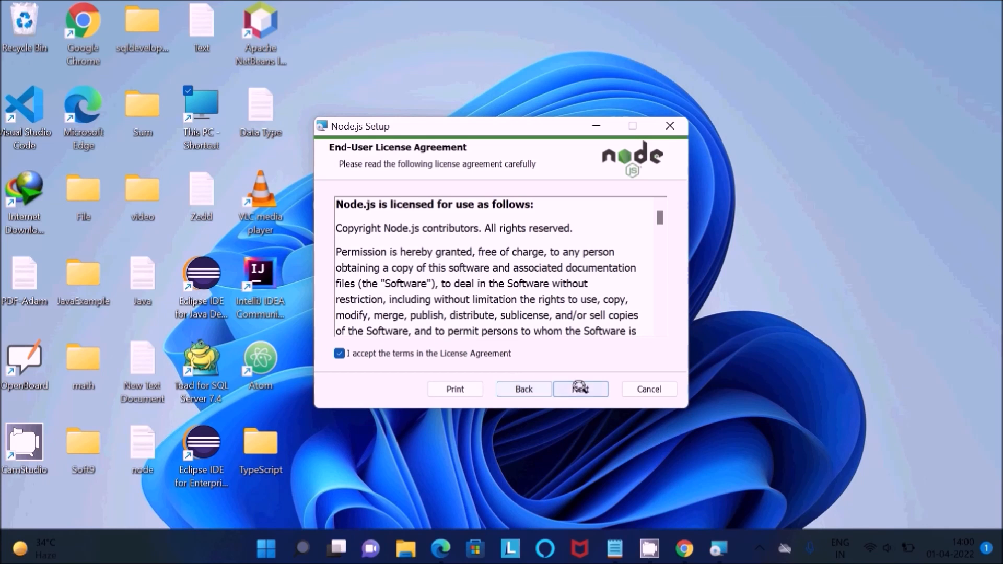
click(578, 388)
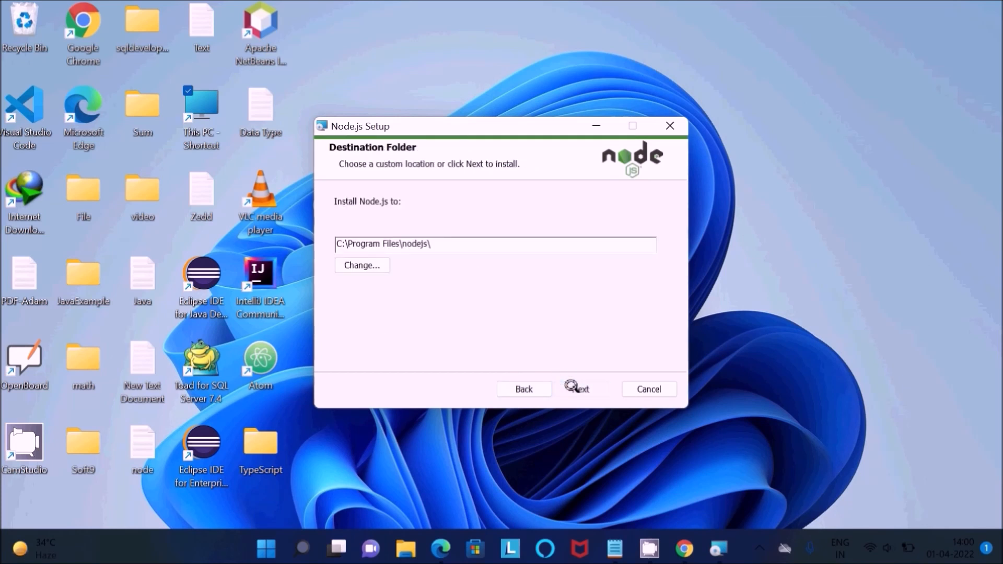
click(580, 390)
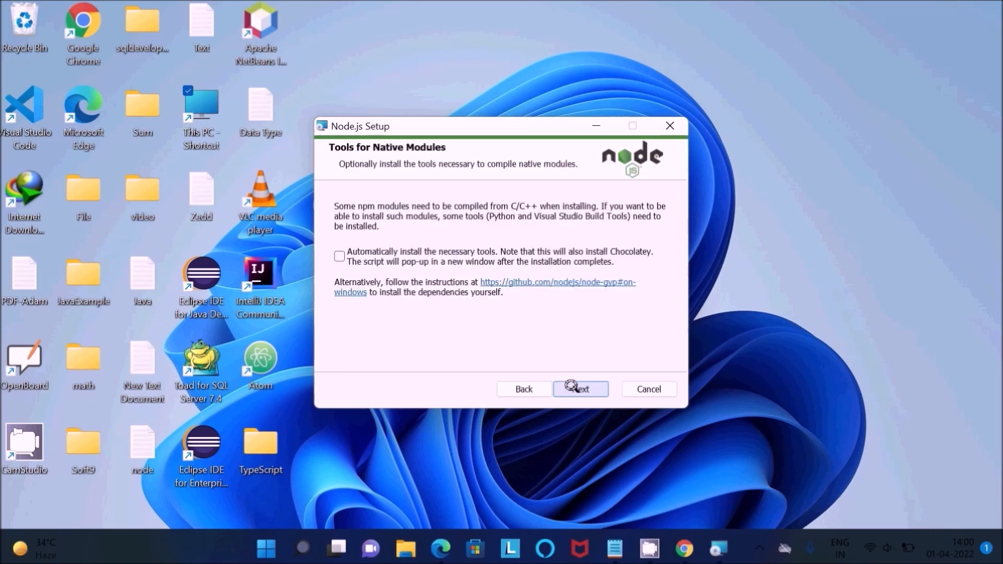
click(580, 389)
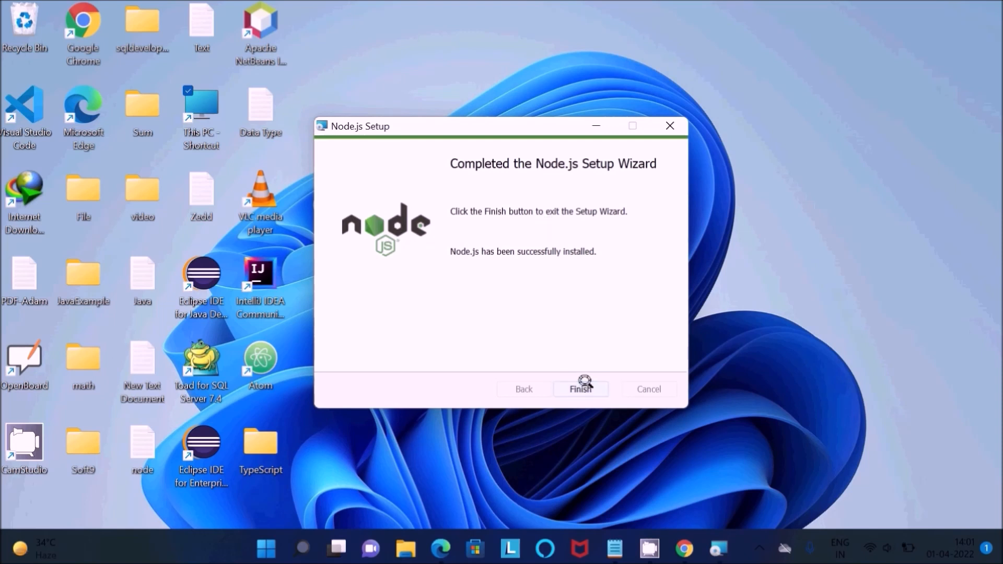
click(580, 391)
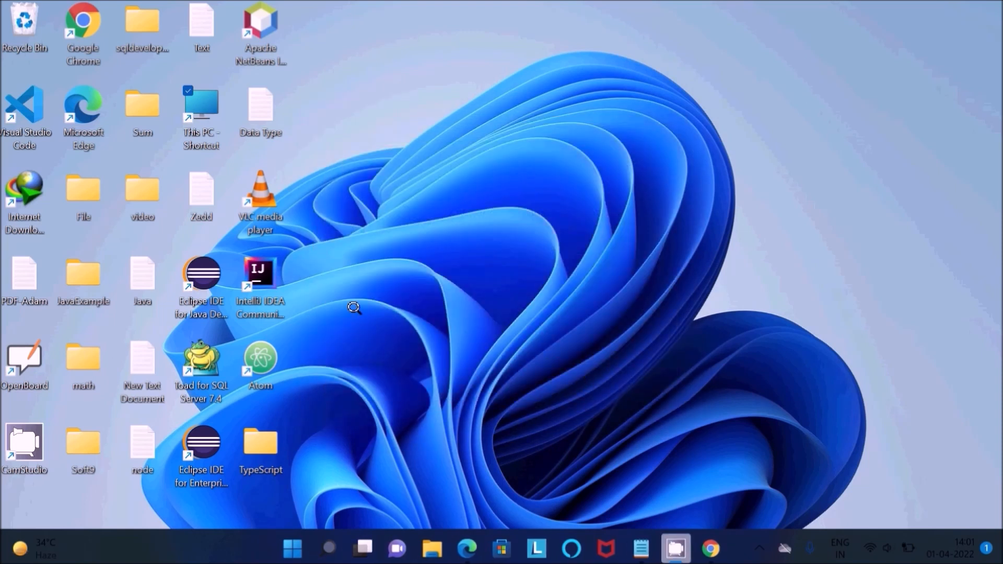
- Launch Command Prompt from Windows search
click(327, 548)
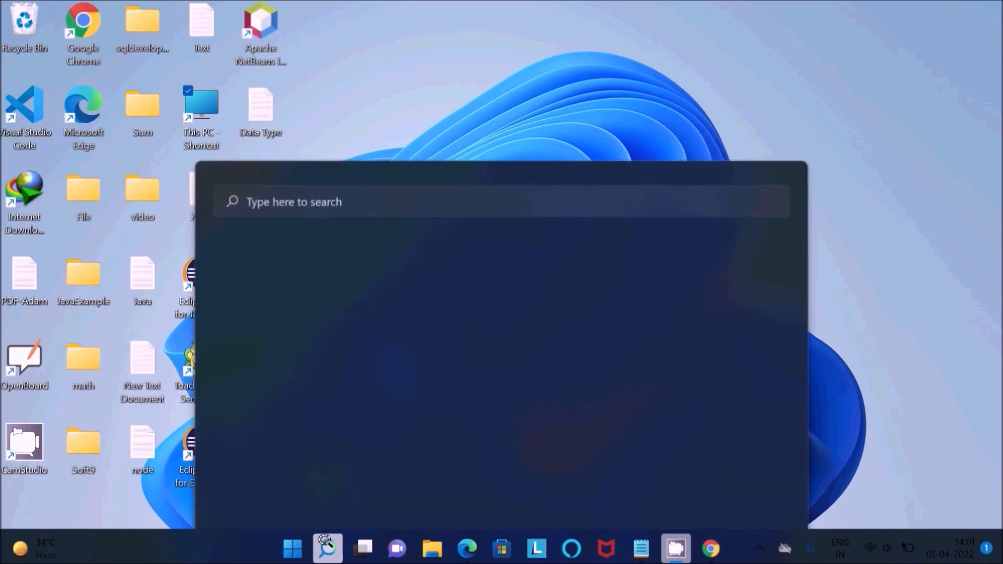
click(327, 548)
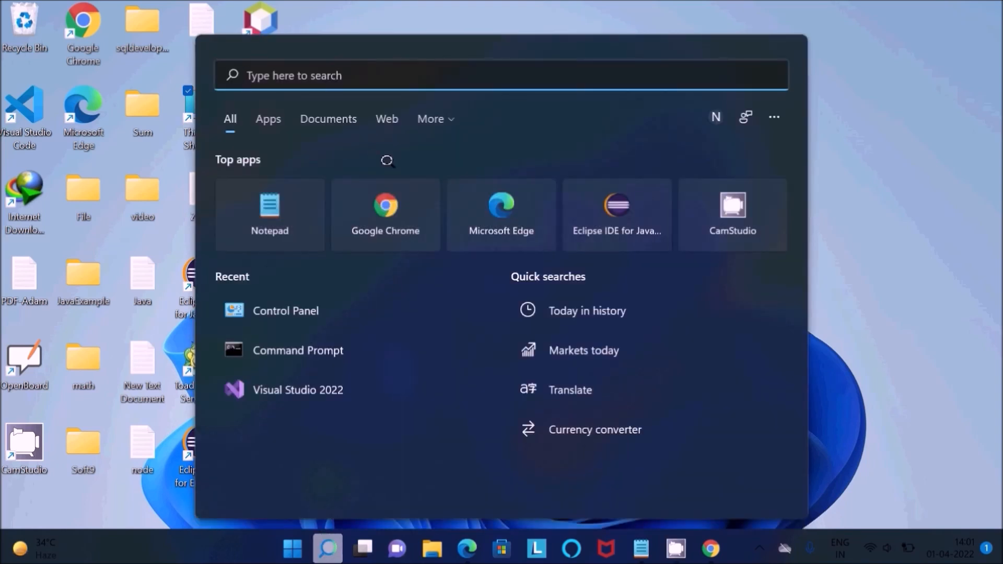
text(command prompt)
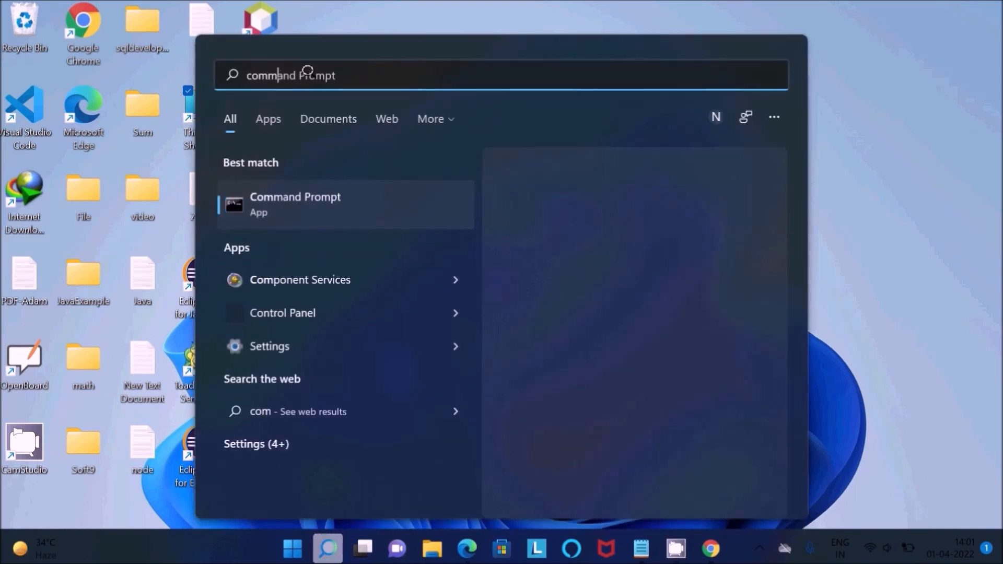
click(295, 204)
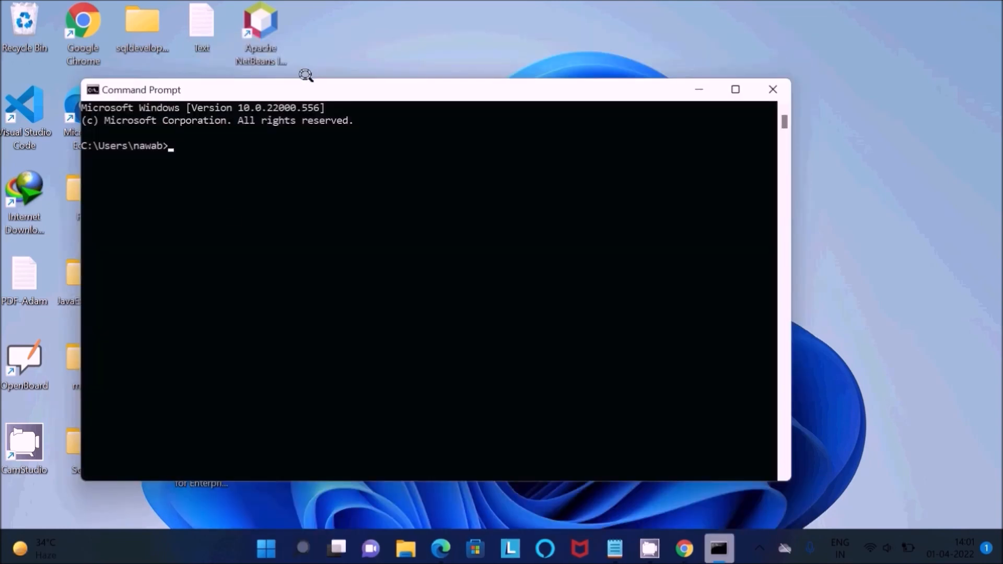
- Run node -v to confirm v16.14.2, then select the TypeScript install command in the notes
text(node)
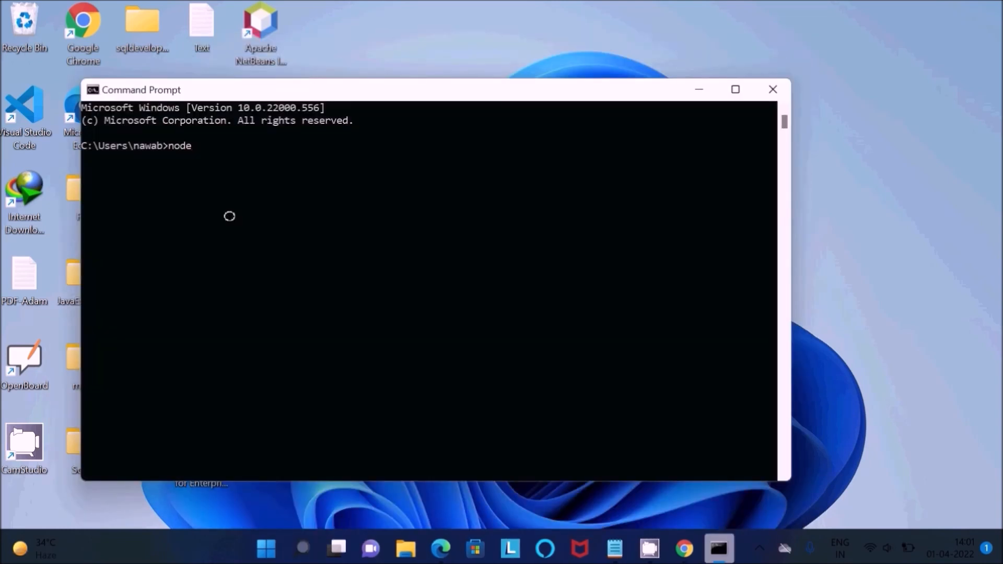
text(-v)
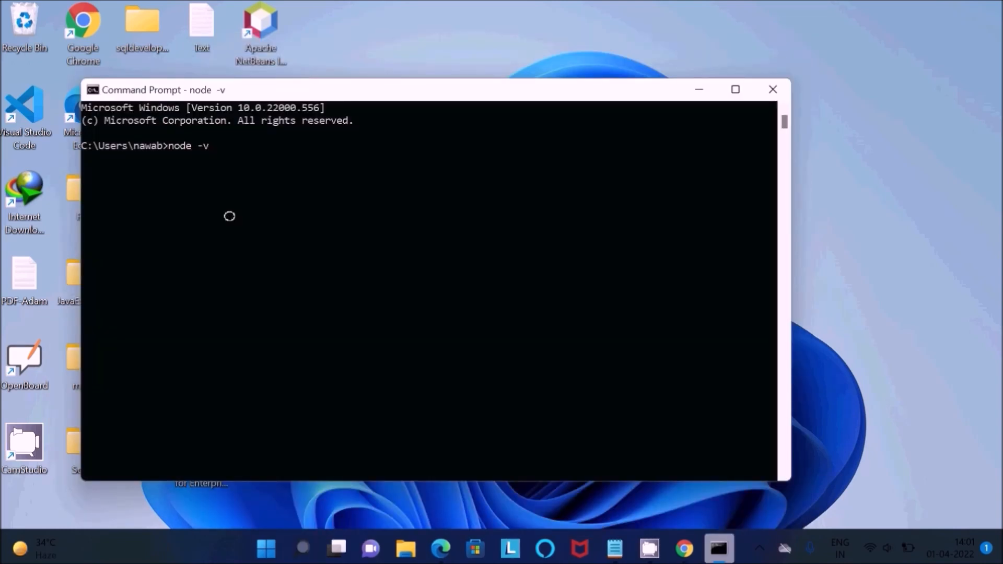
key(Enter)
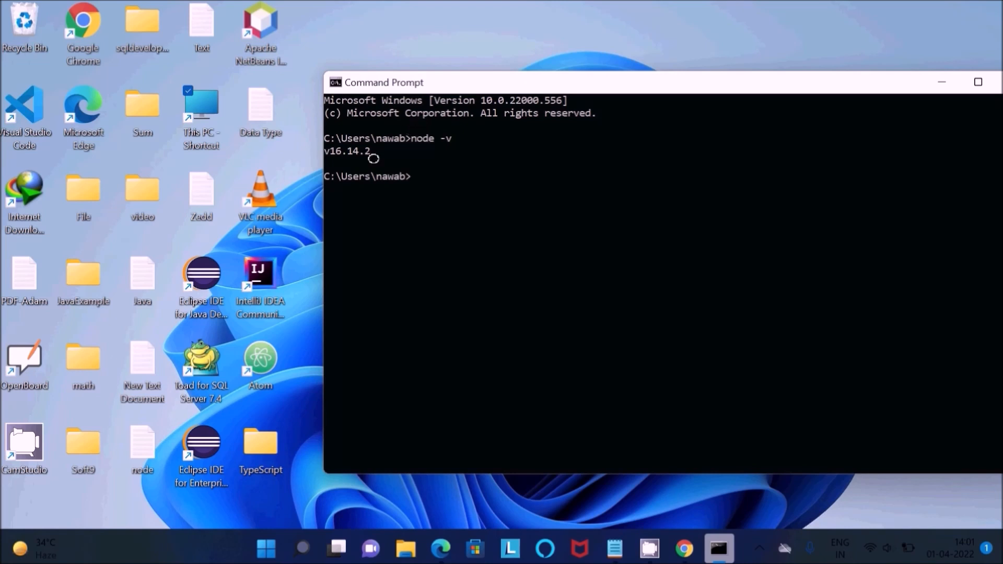
mouse_move(471, 196)
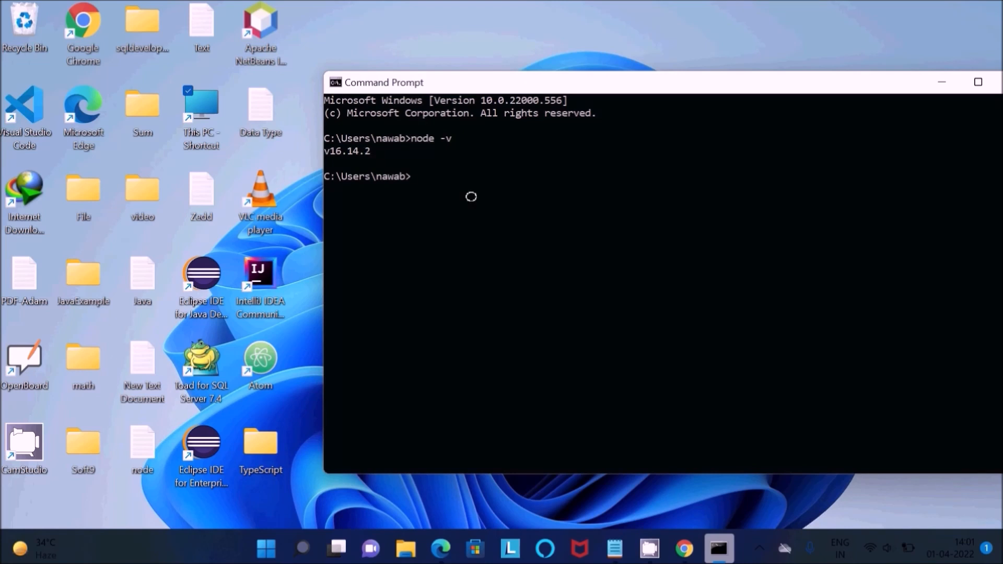
mouse_move(594, 385)
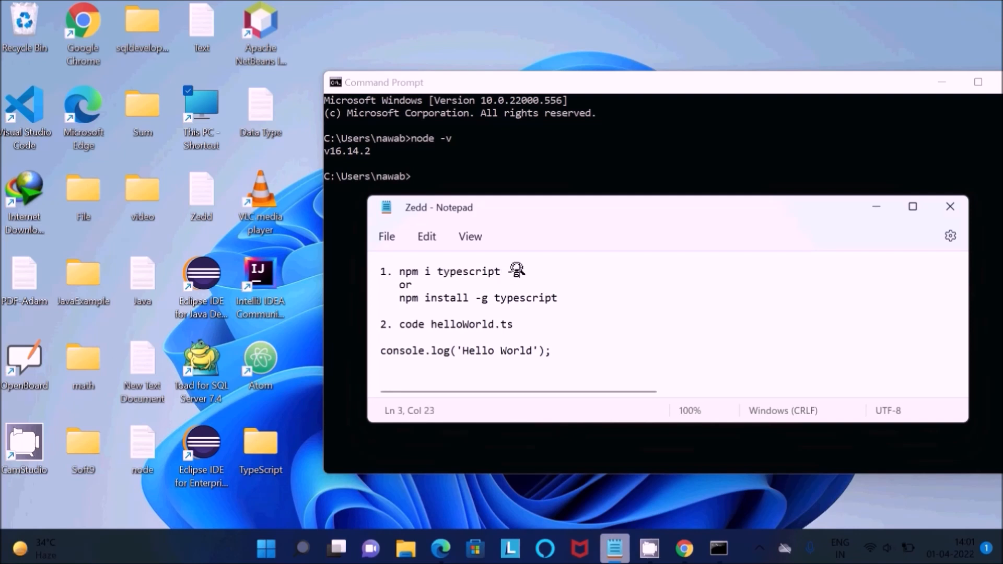
drag(415, 271, 517, 272)
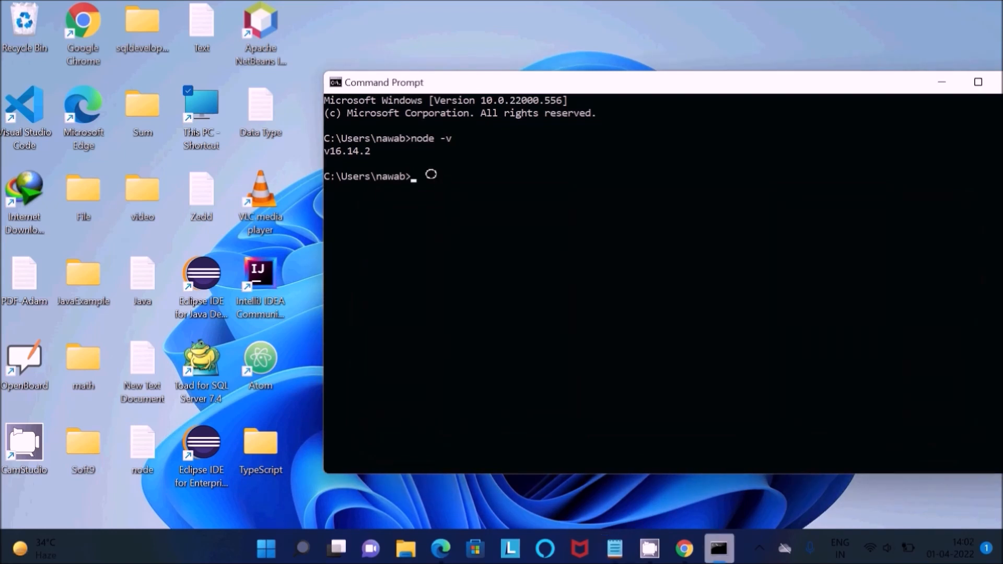
- Install TypeScript globally with npm i typescript -g
text(npm i typescript -g)
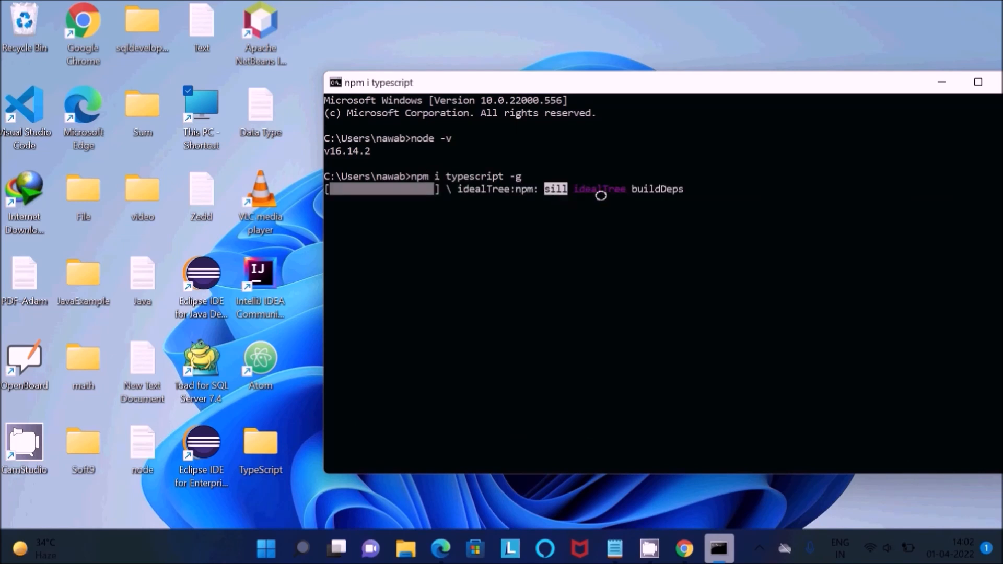
mouse_move(528, 192)
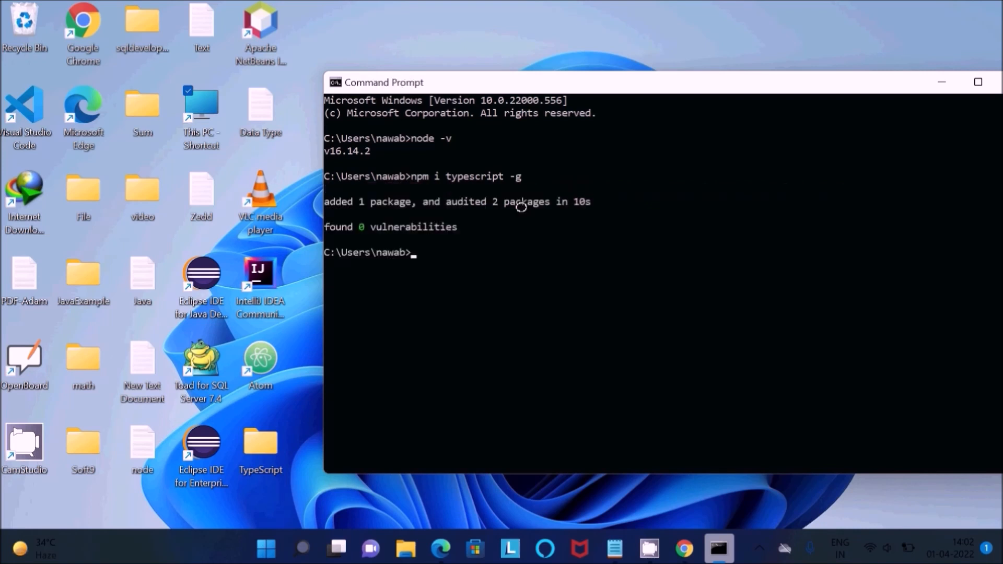
mouse_move(397, 203)
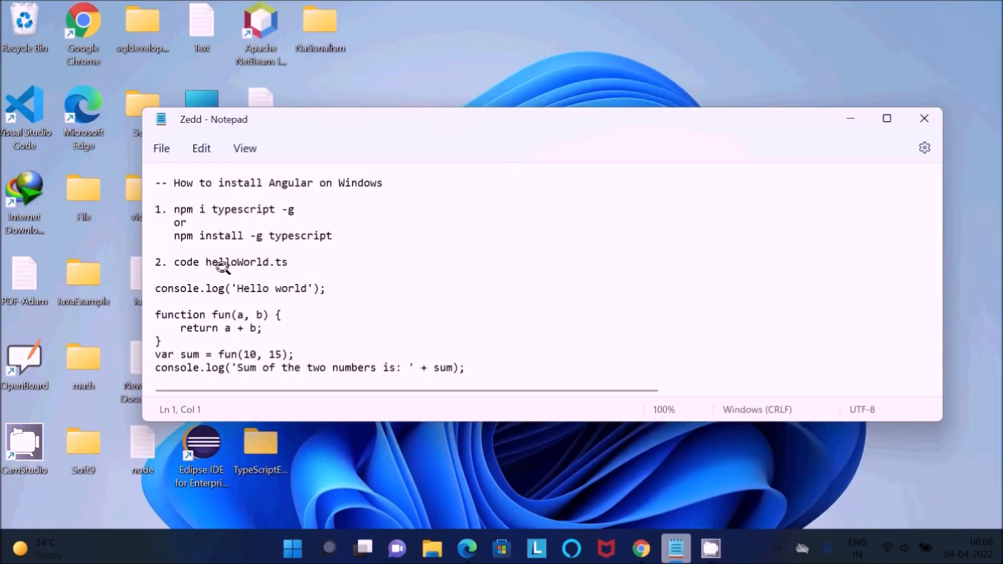
mouse_move(293, 275)
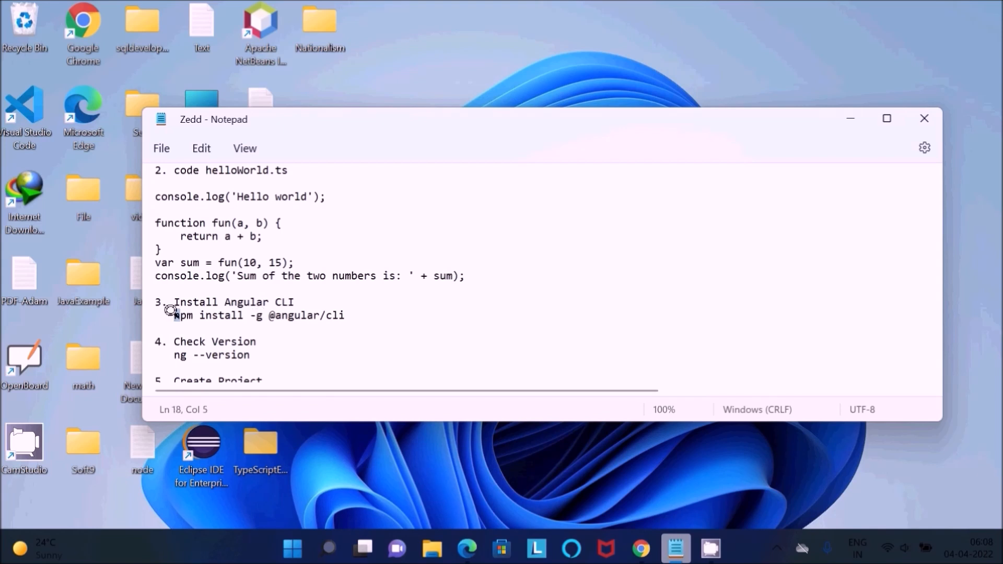
drag(172, 315, 343, 314)
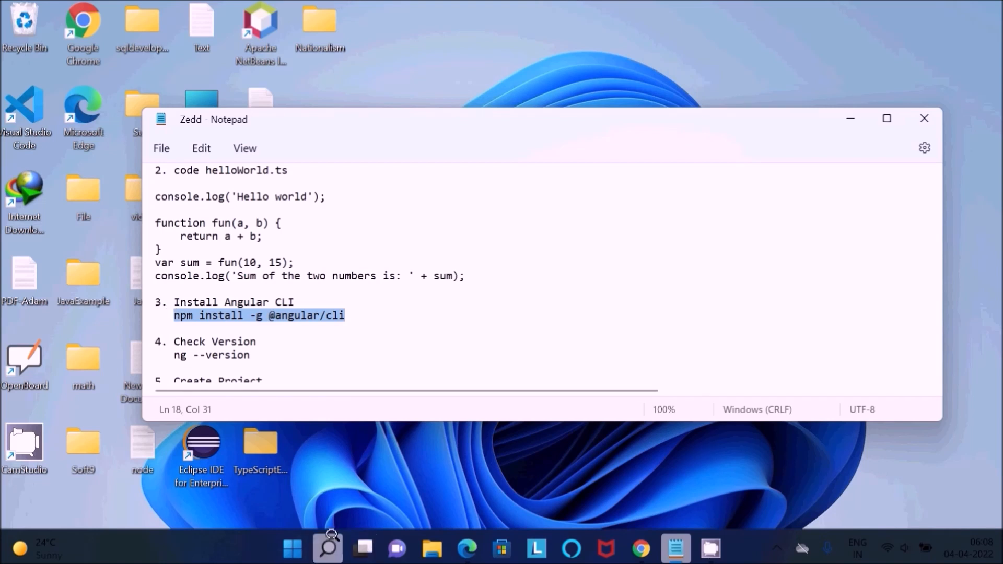
- Search Windows for command Prompt, after first matching Windows PowerShell
click(328, 549)
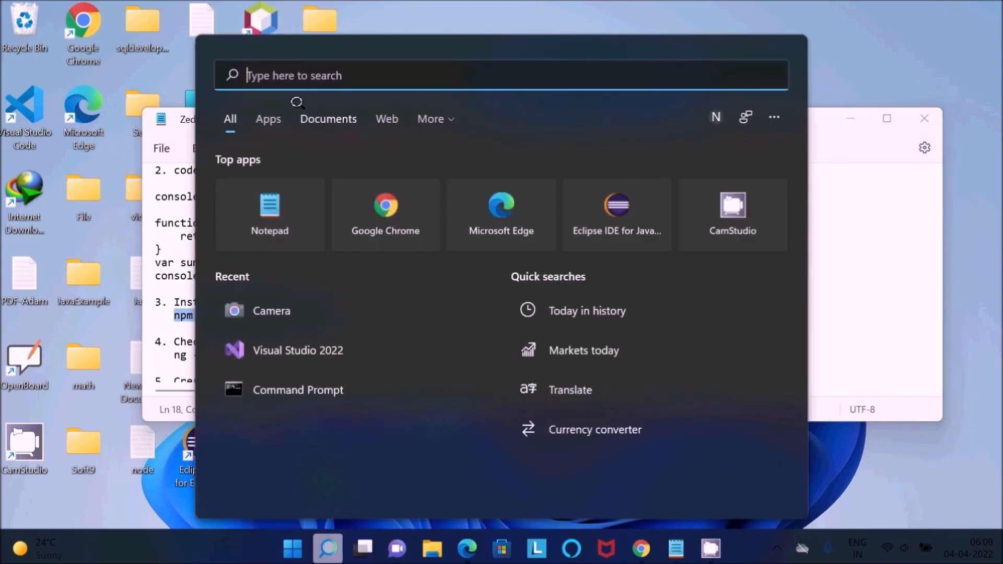
text(wpra)
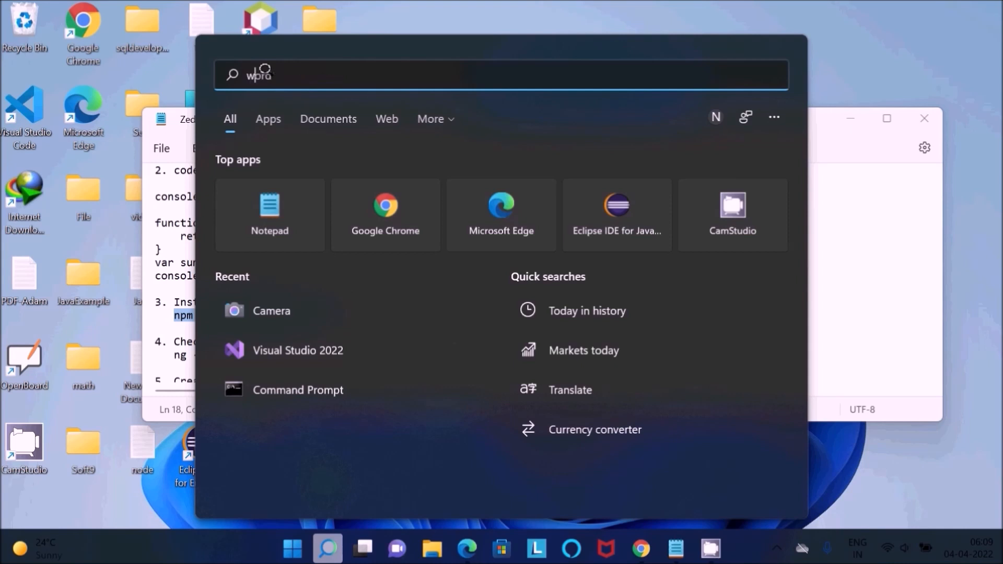
text(indows PowerShell)
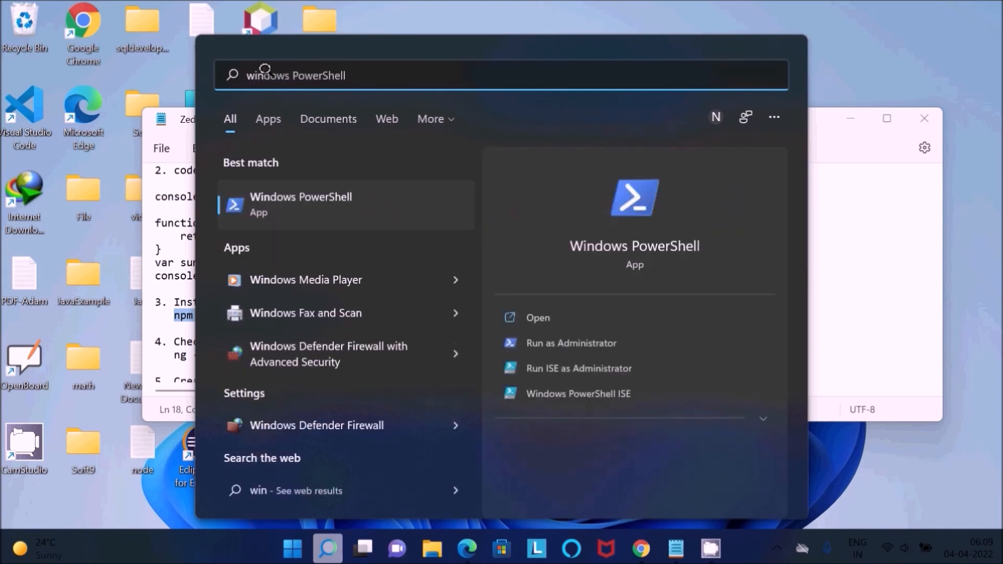
text(command Prompt)
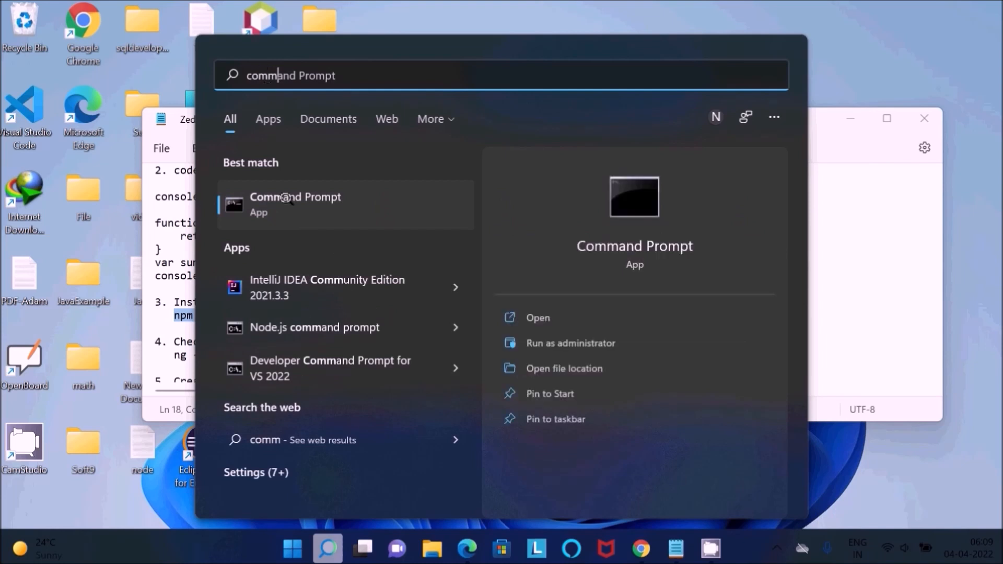
click(294, 204)
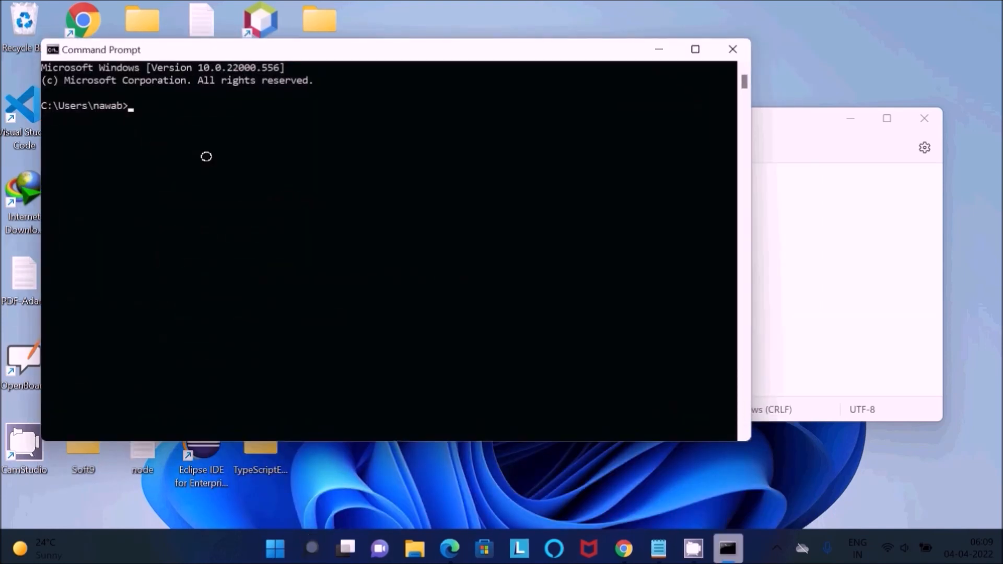
text(npm install -g @angular/cli)
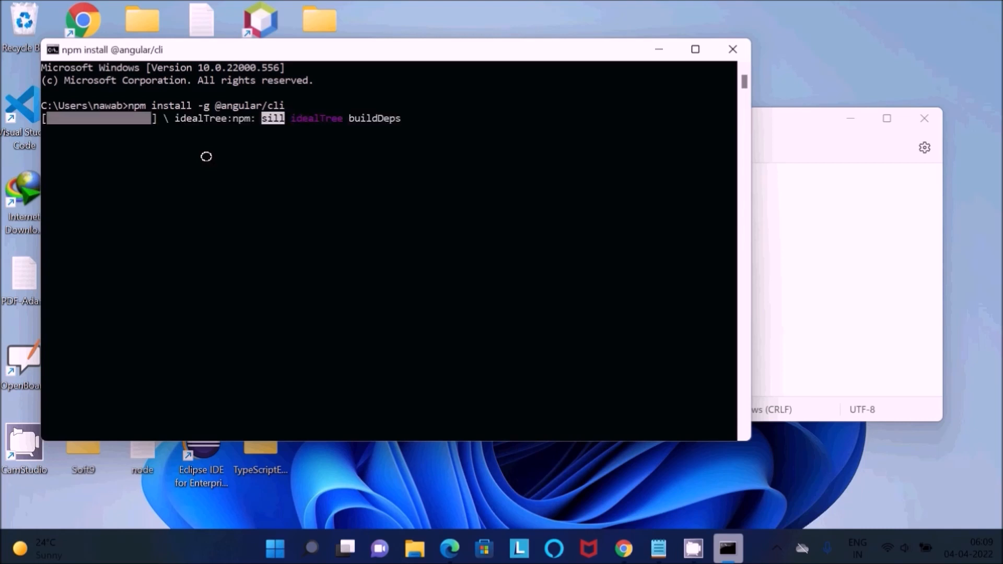
mouse_move(678, 230)
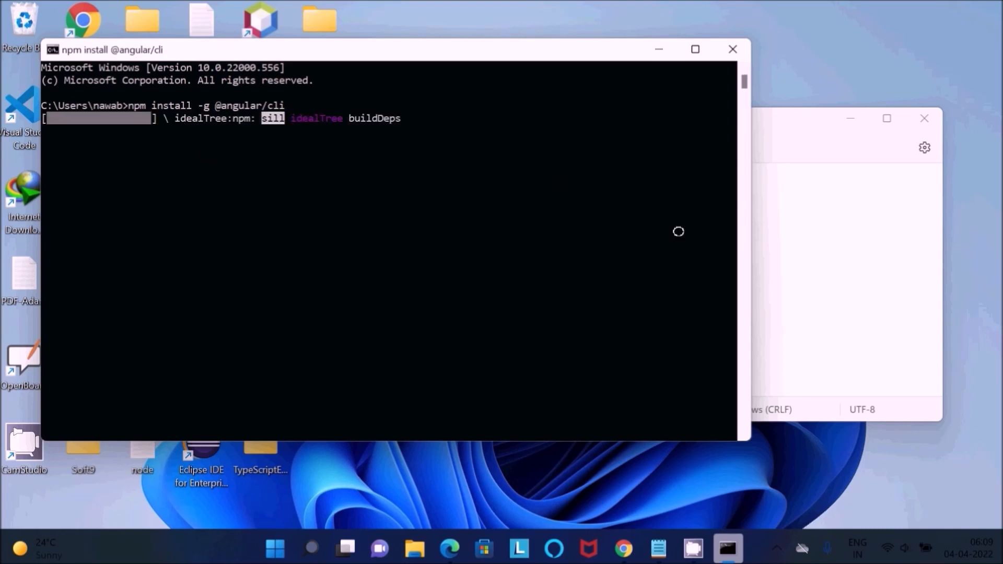
mouse_move(819, 370)
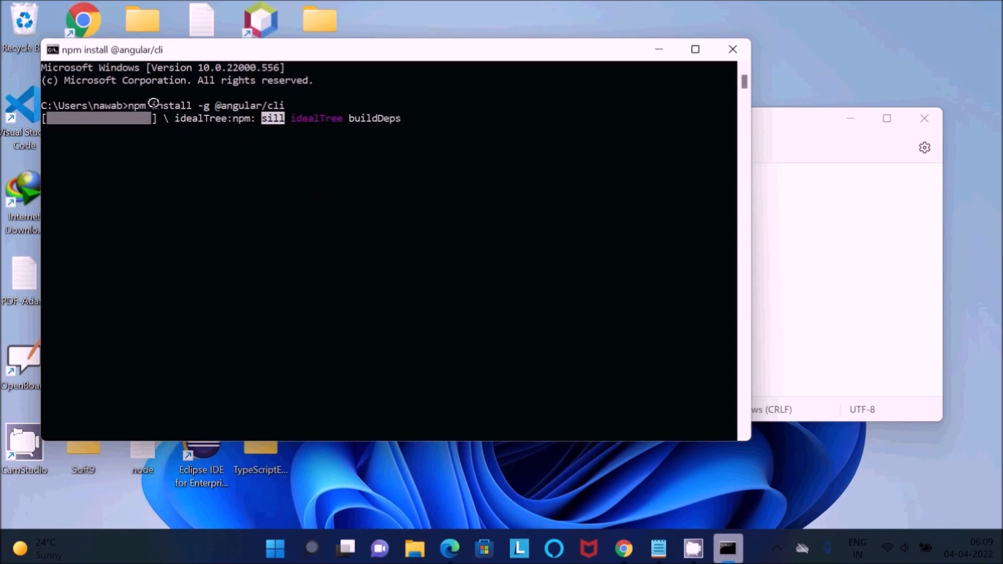
mouse_move(242, 101)
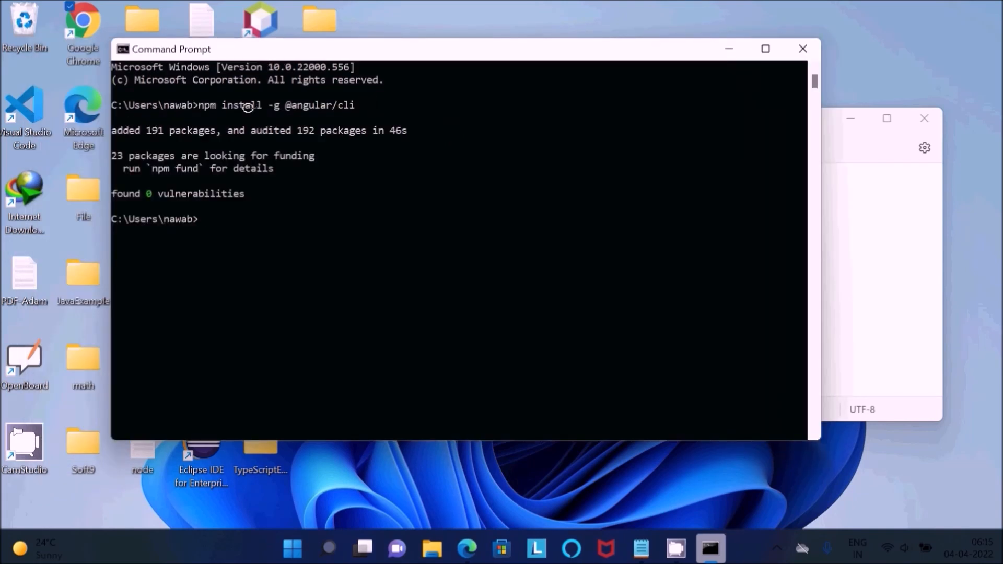
mouse_move(296, 112)
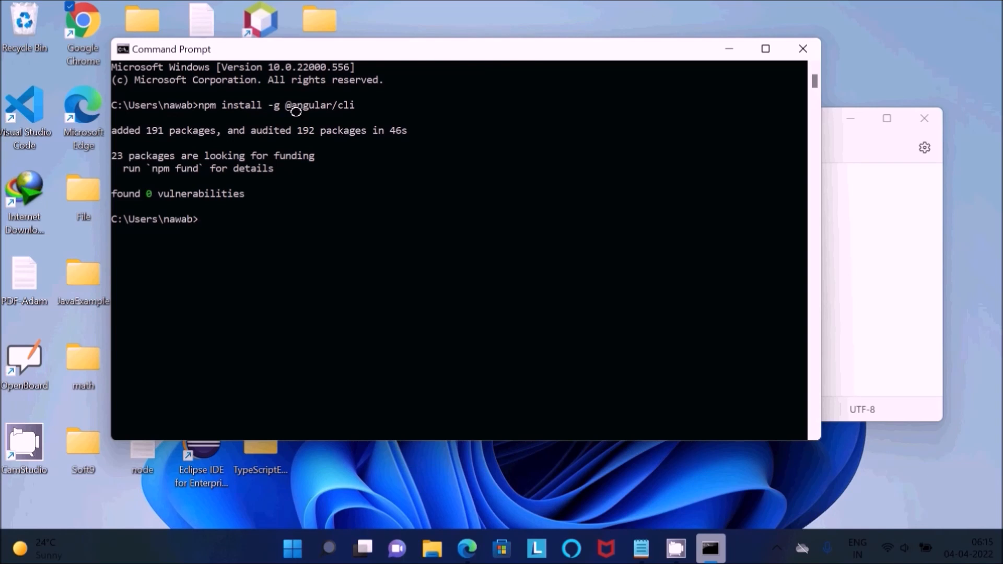
mouse_move(156, 126)
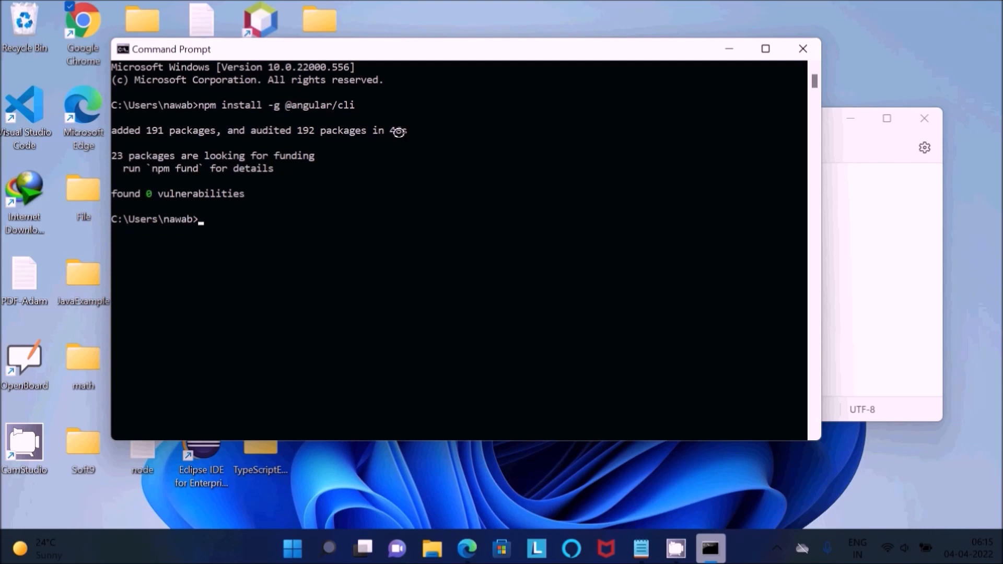
- Run ng --version to report Angular CLI 13.3.1, Node 16.14.2 and npm 8.5.0
click(639, 549)
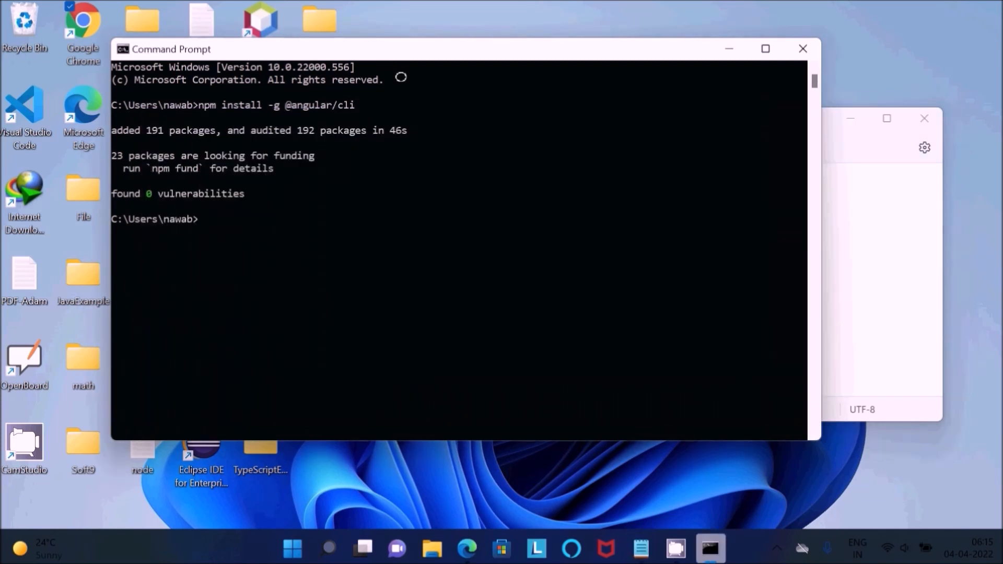
text(ng)
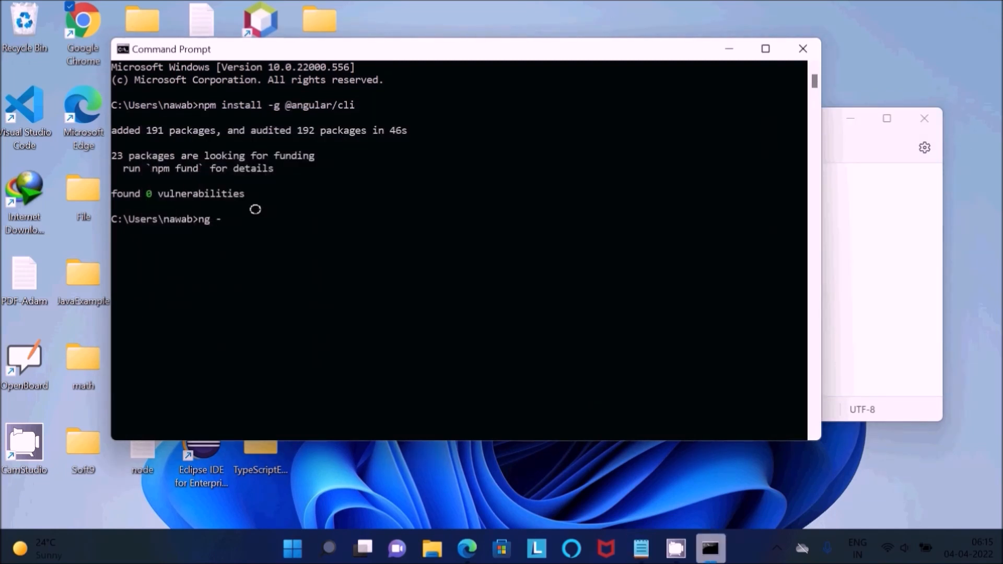
text(-version)
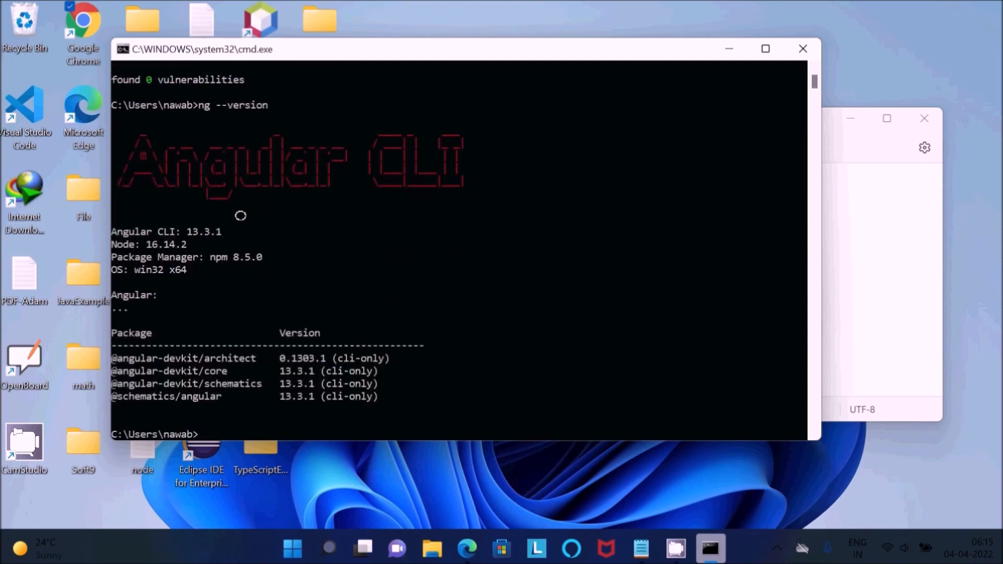
mouse_move(153, 244)
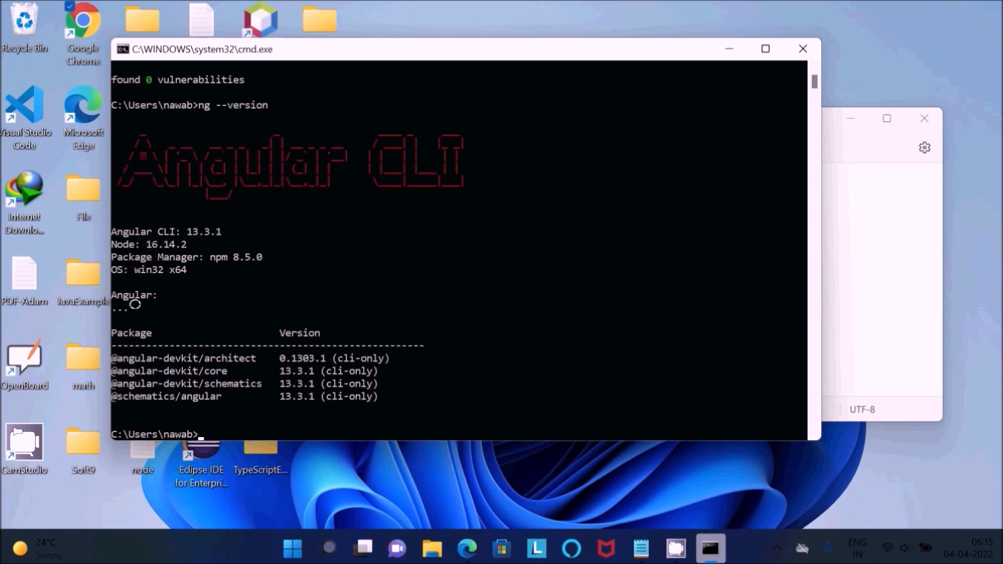
mouse_move(173, 269)
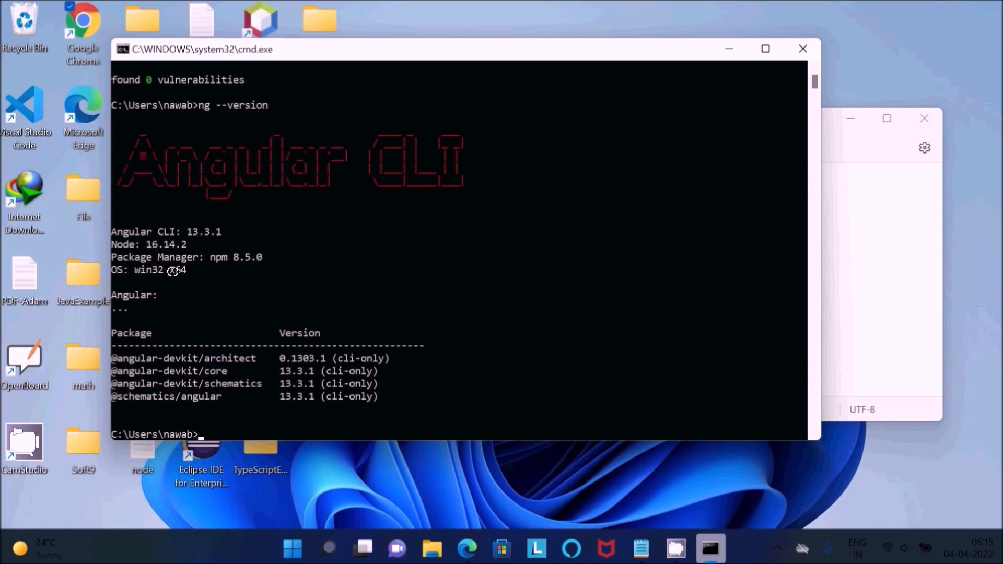
mouse_move(167, 265)
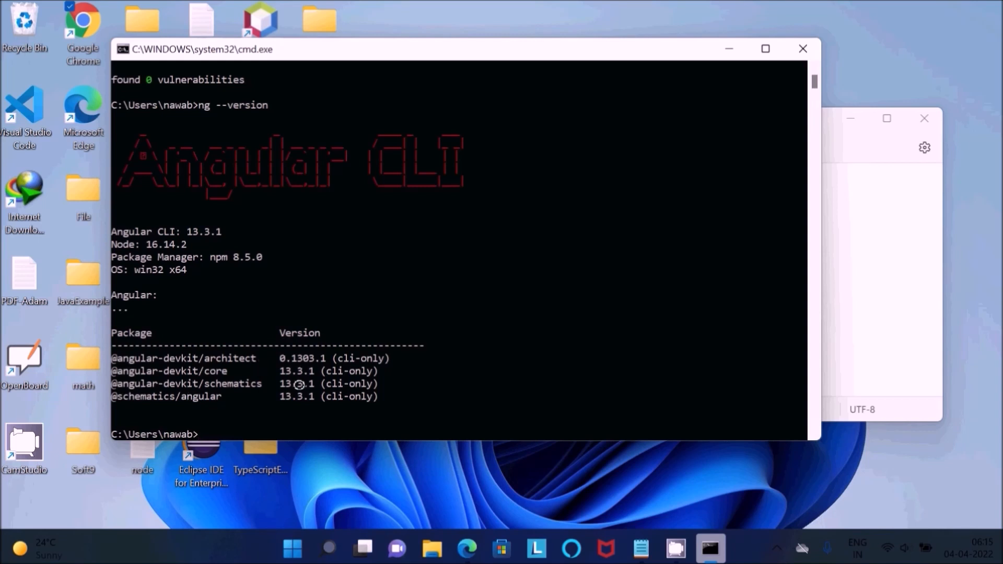
mouse_move(845, 298)
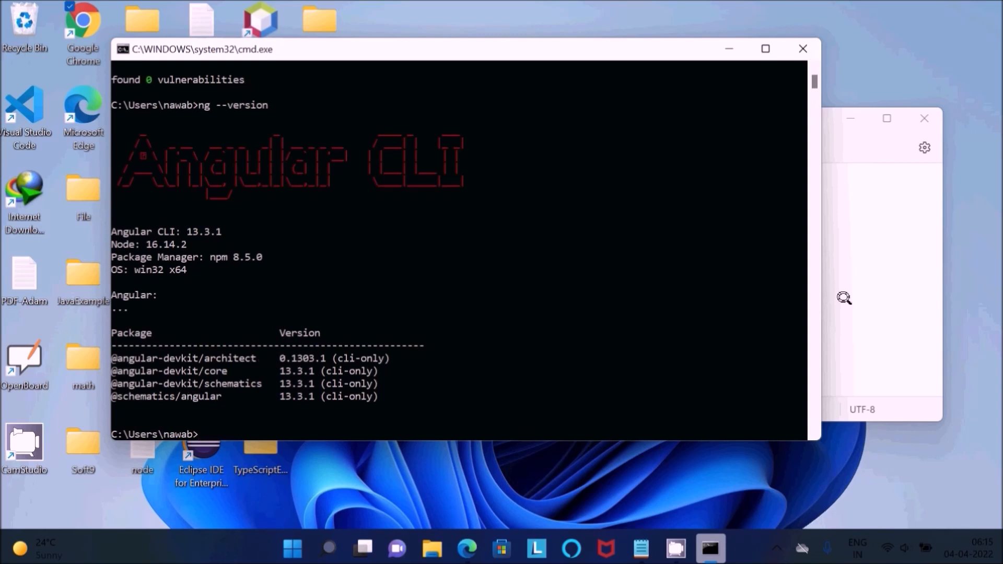
click(639, 553)
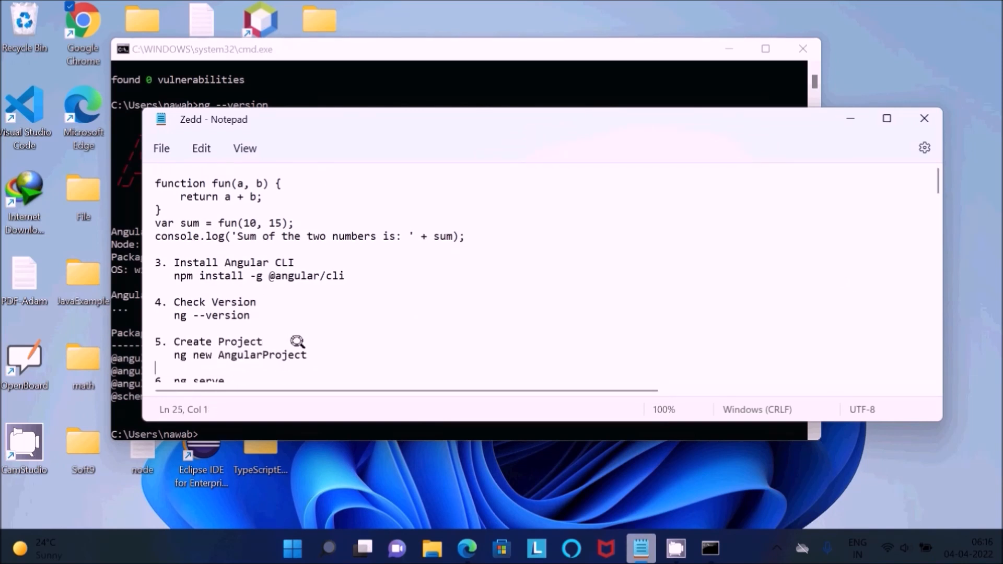
click(307, 356)
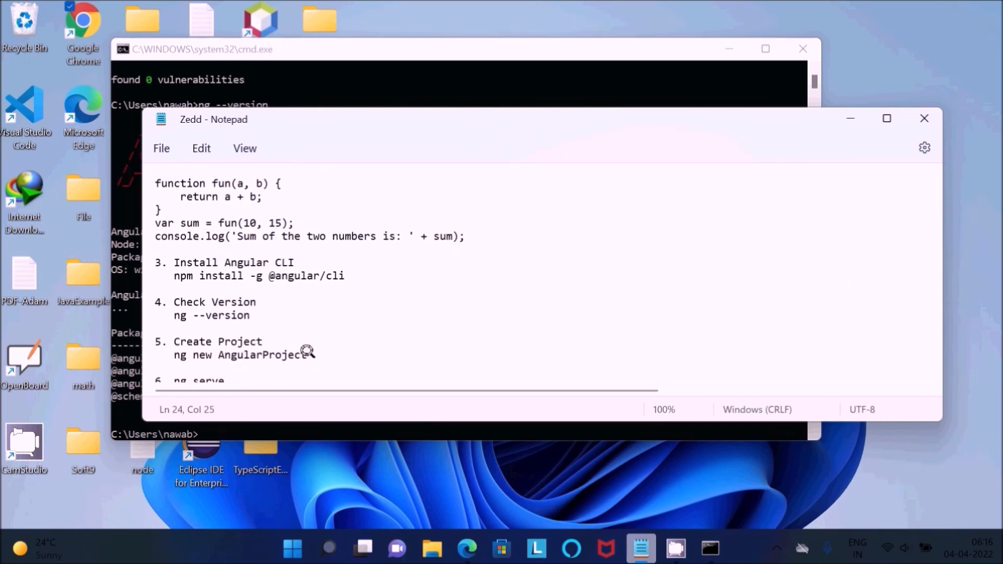
drag(181, 355, 304, 355)
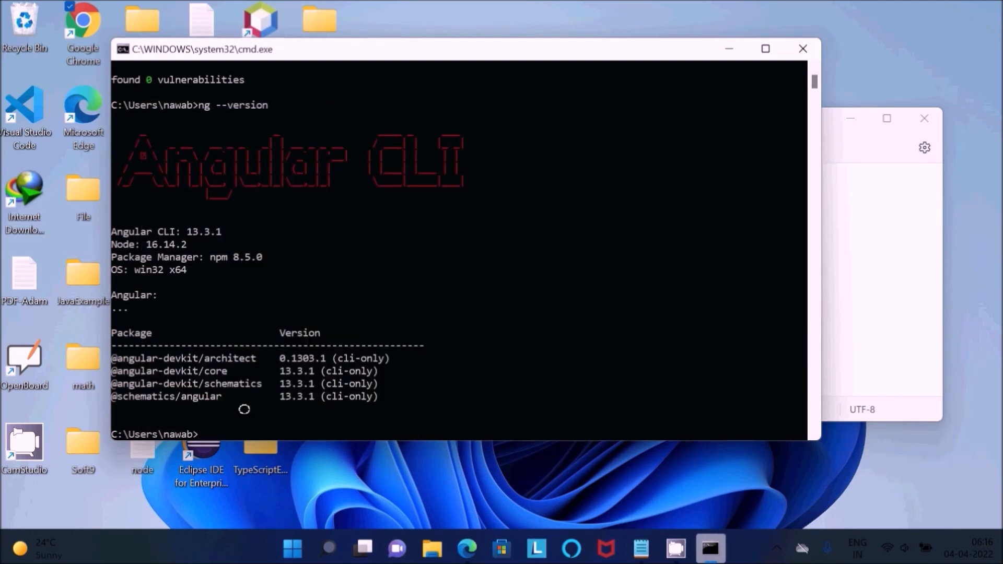
- Create AngularProject with ng new, answering Y to routing and accepting CSS styling
text(ng new AngularProject)
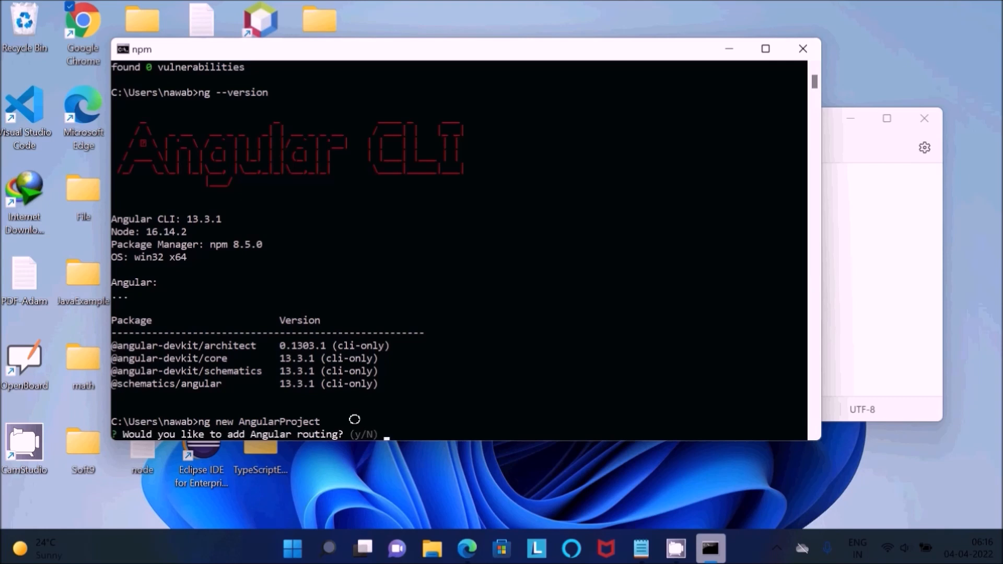
mouse_move(437, 401)
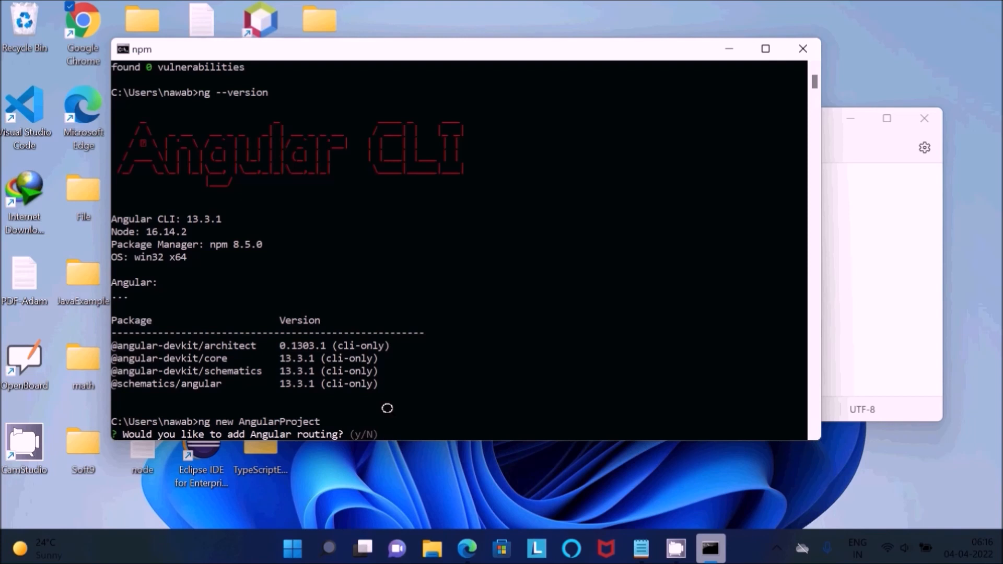
text(Y)
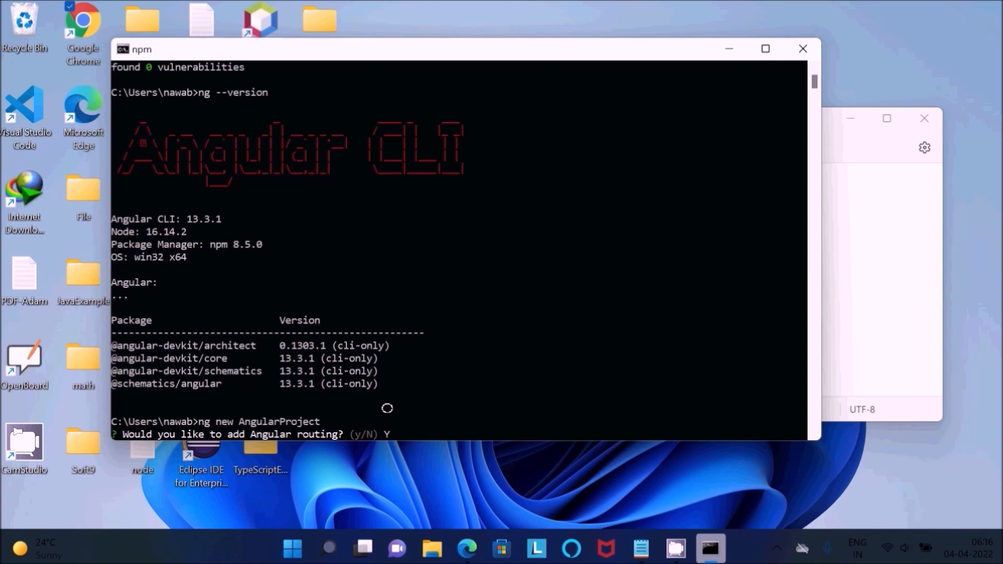
text(y)
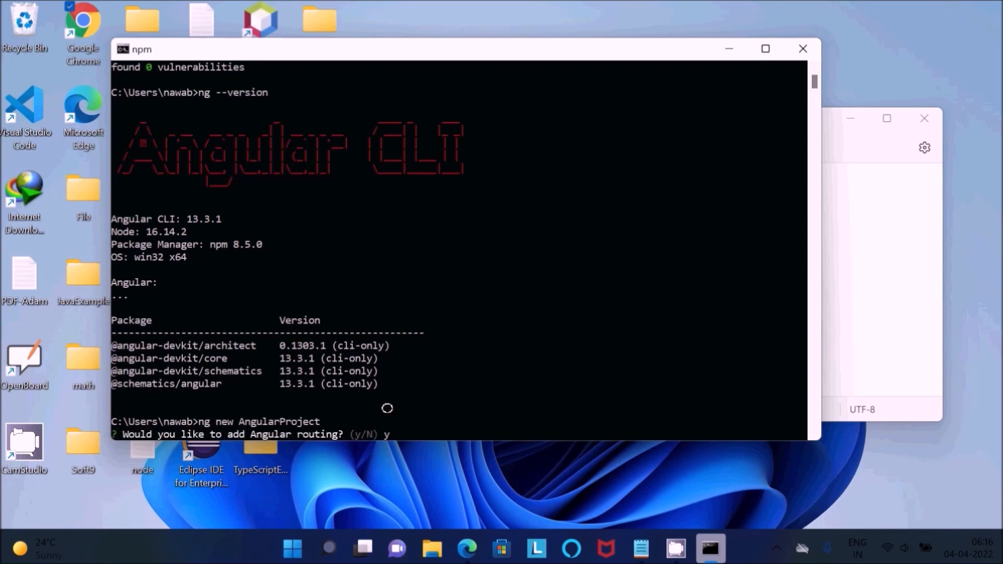
key(enter)
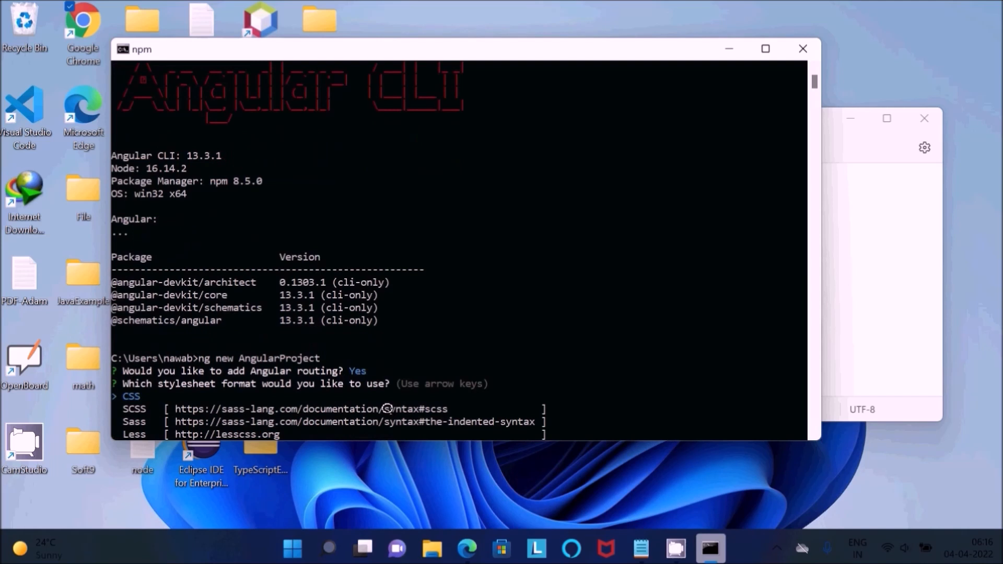
mouse_move(285, 409)
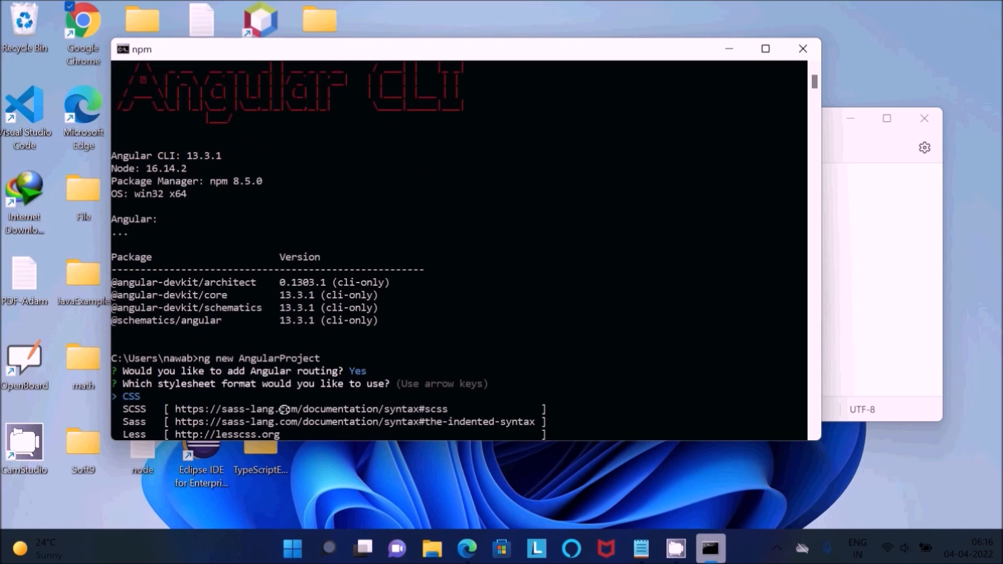
mouse_move(419, 327)
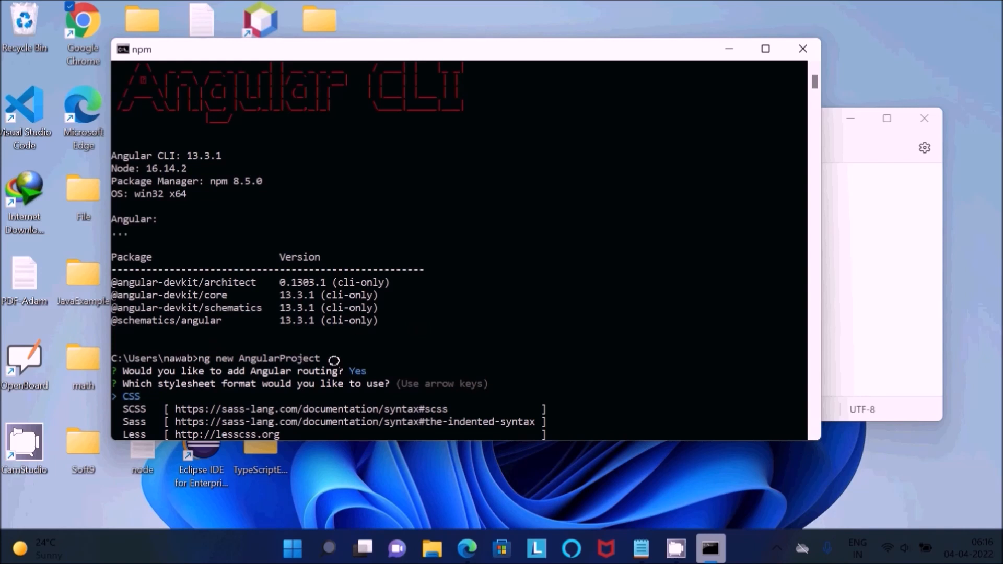
mouse_move(354, 368)
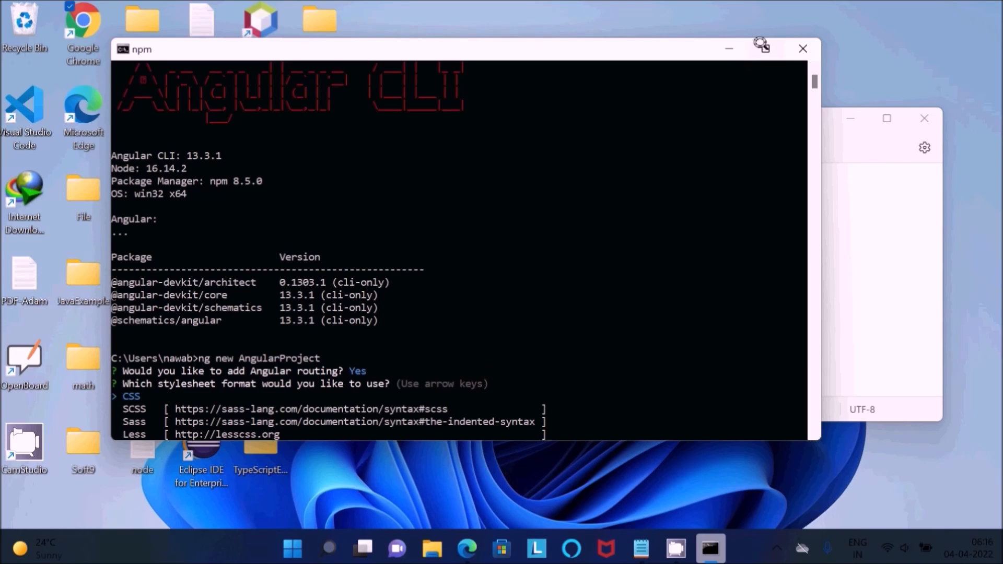
click(887, 118)
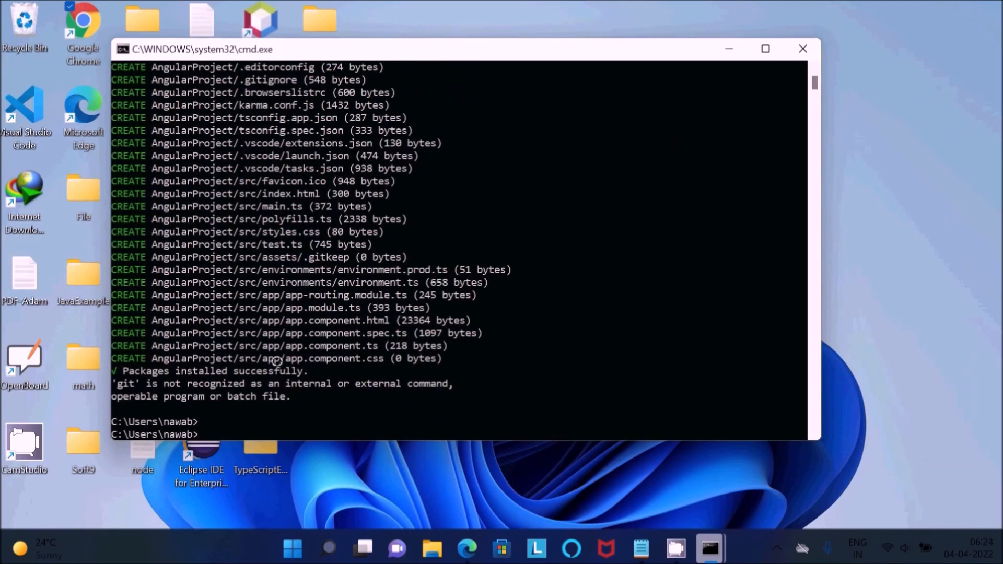
mouse_move(368, 387)
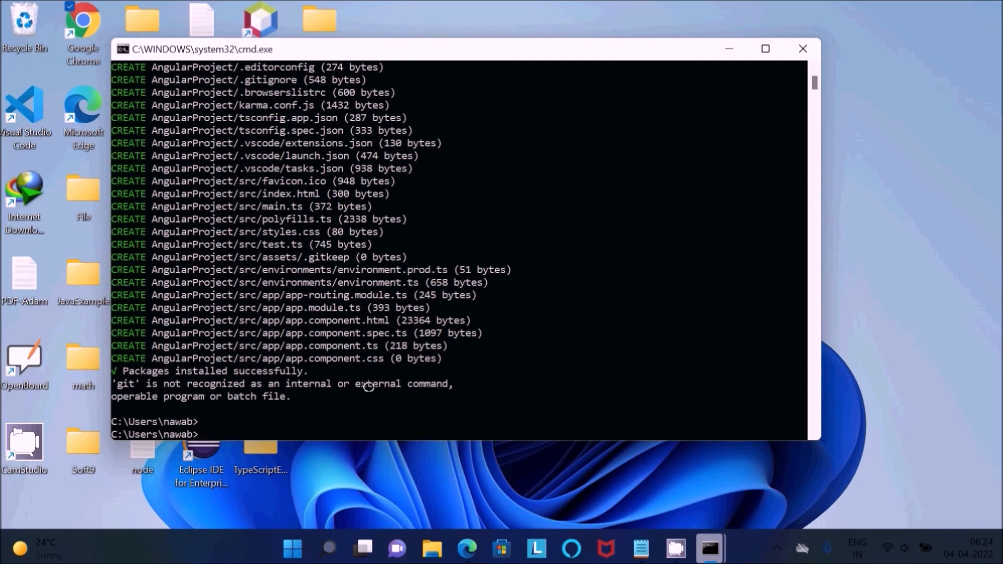
- Run the mistyped 'ng -serve' command so the Angular CLI lists its available commands
text(ng)
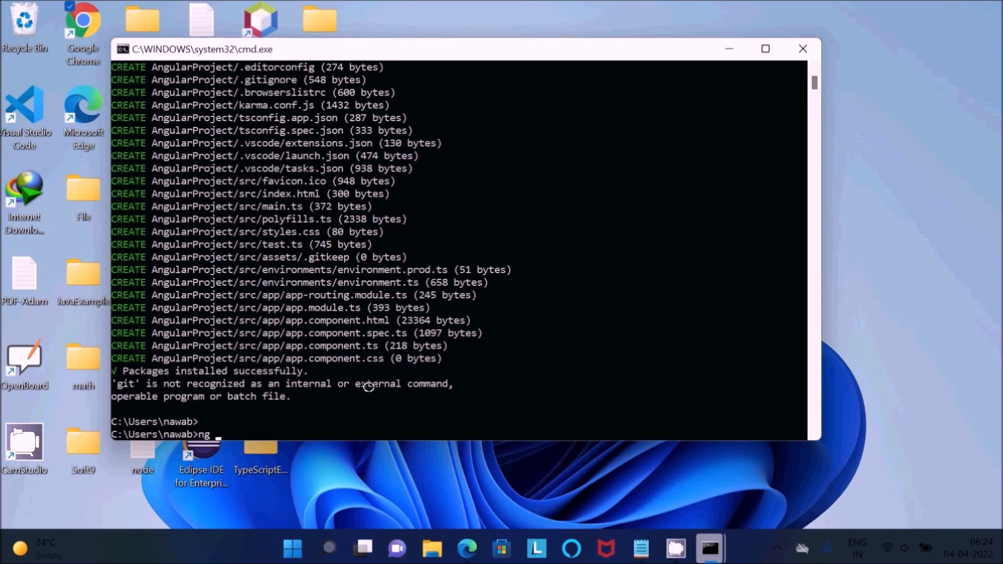
text(-)
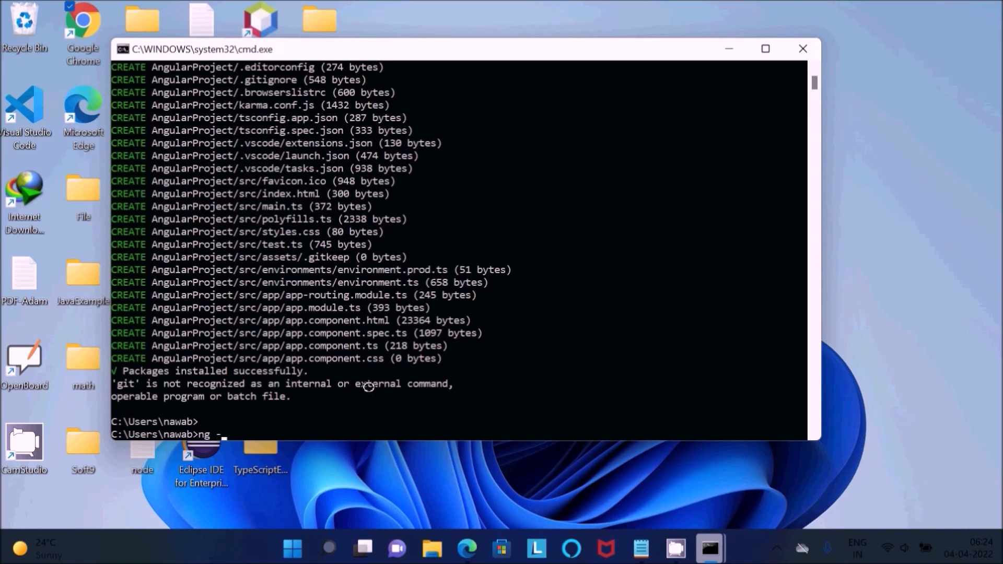
text(serv)
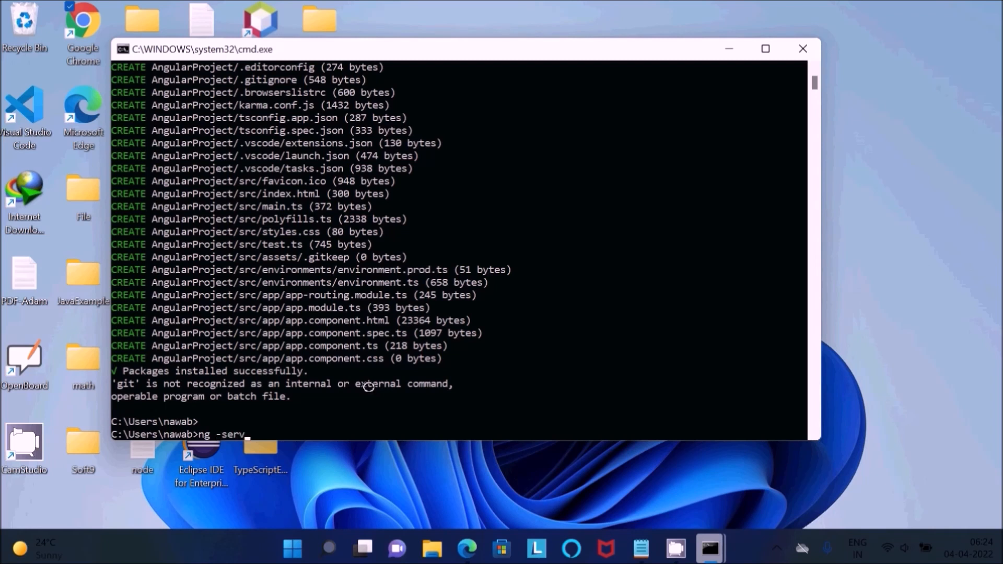
key(enter)
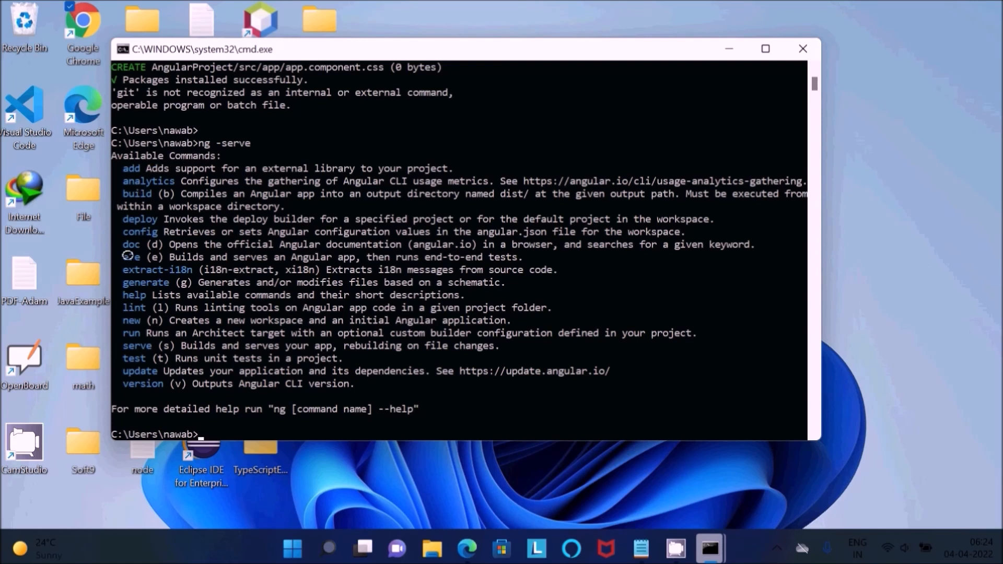
mouse_move(231, 178)
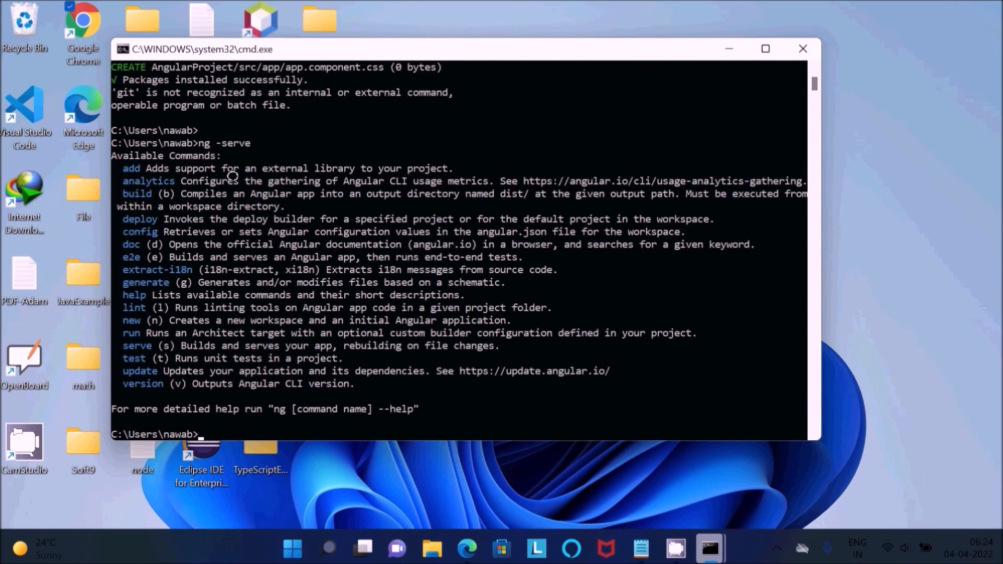
mouse_move(165, 315)
text(n)
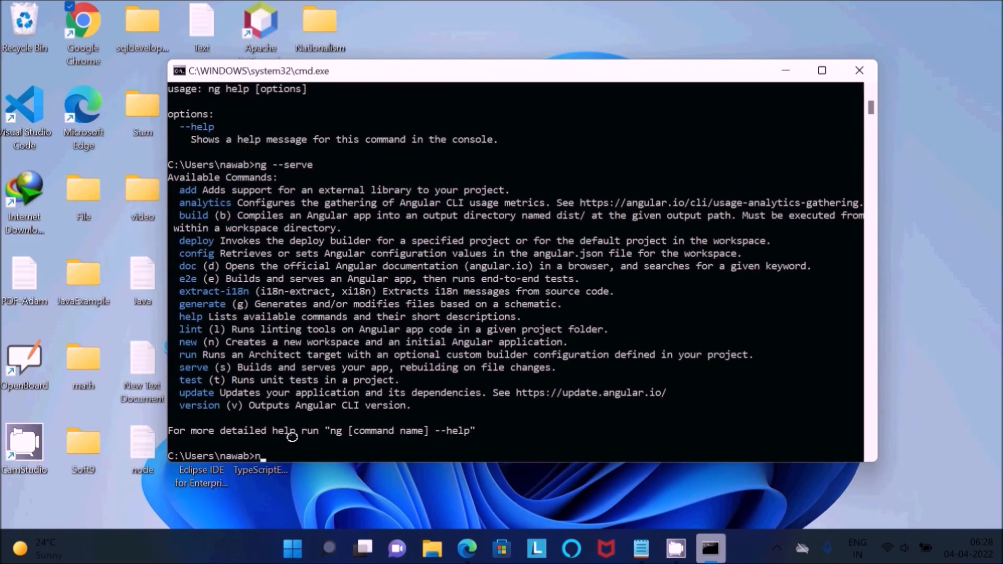
- Run 'ng serve' outside a project and get the project-not-found error
text(g)
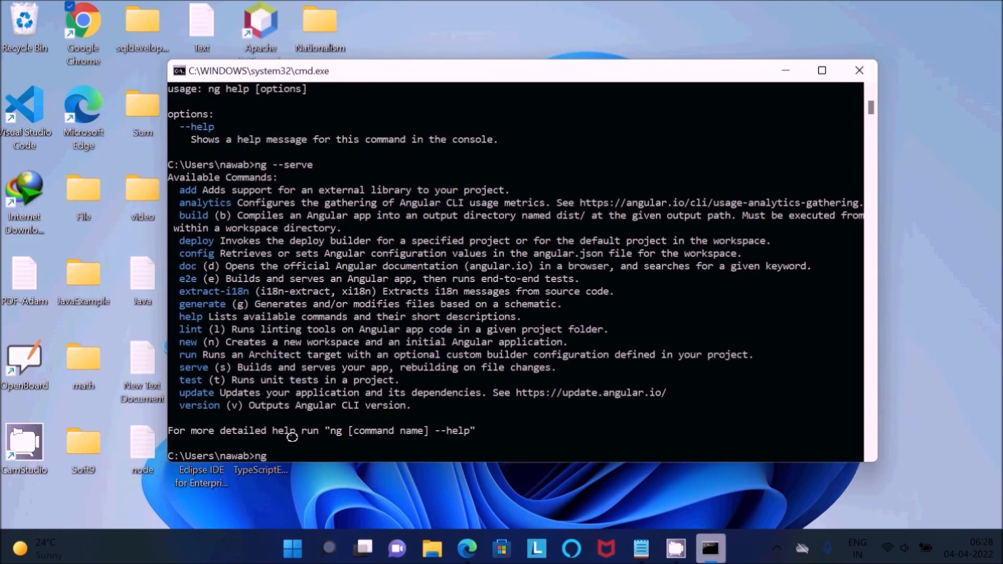
text(serve)
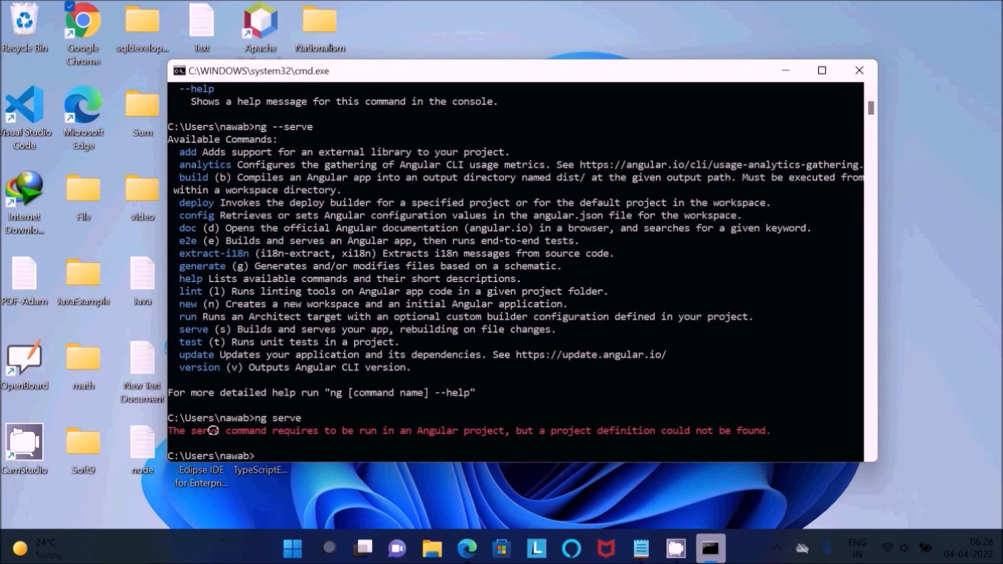
mouse_move(573, 425)
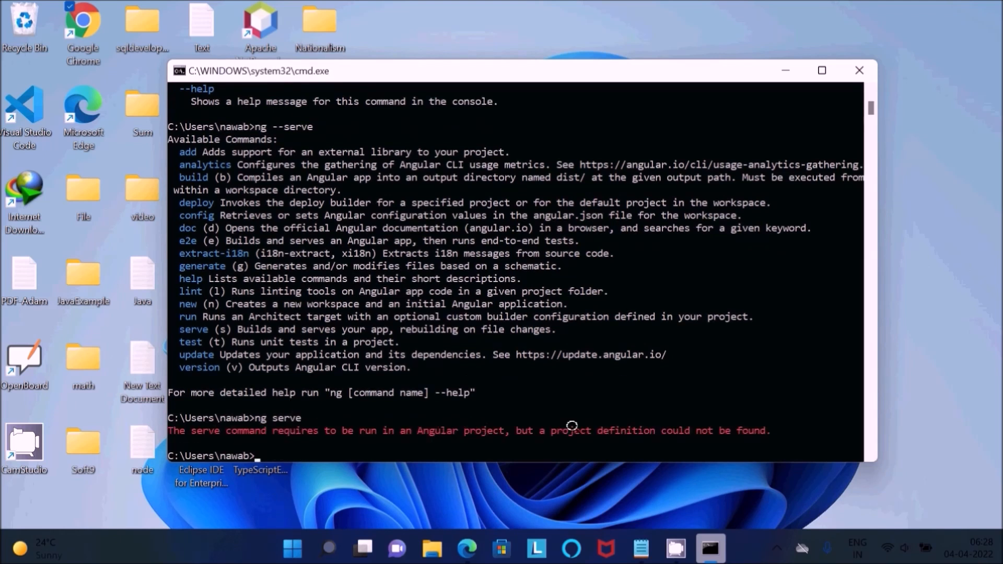
mouse_move(491, 441)
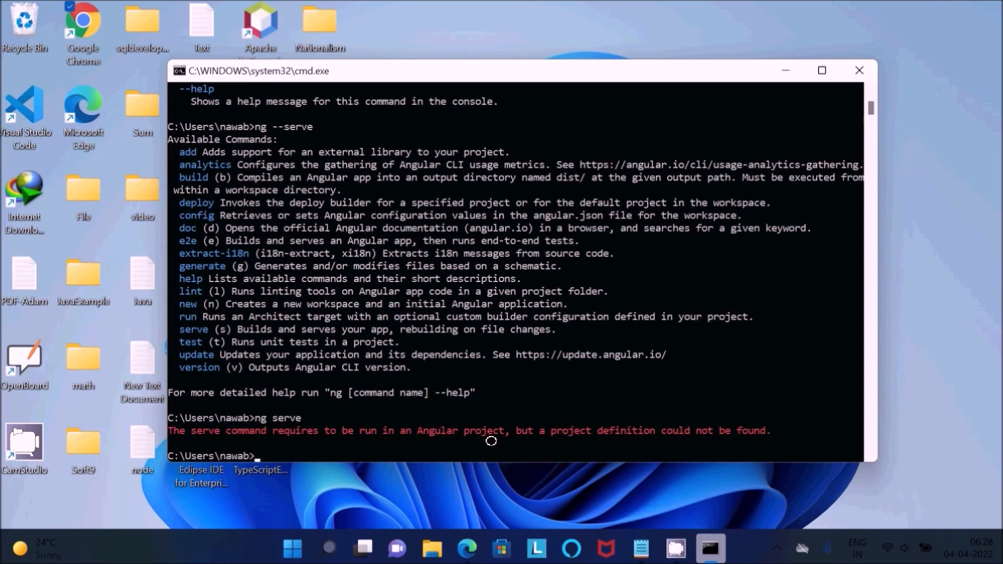
- Change the working directory into the AngularProject folder with 'cd AngularProject'
text(cd)
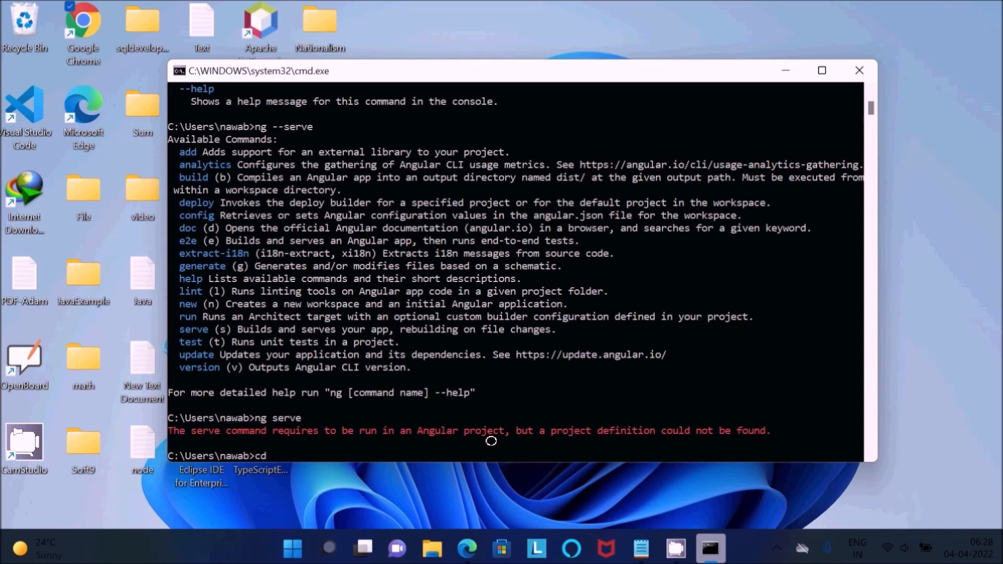
text(A)
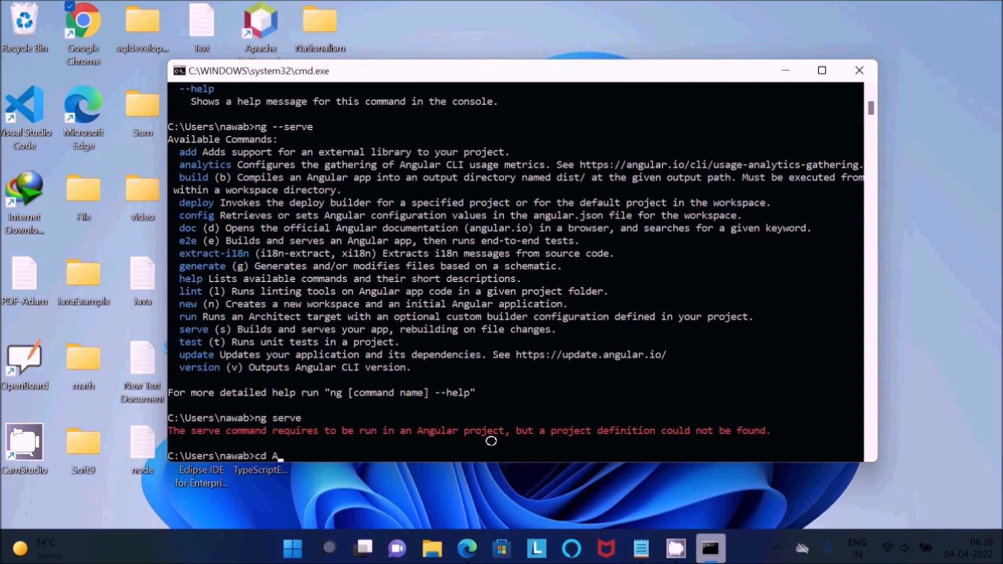
text(ngular)
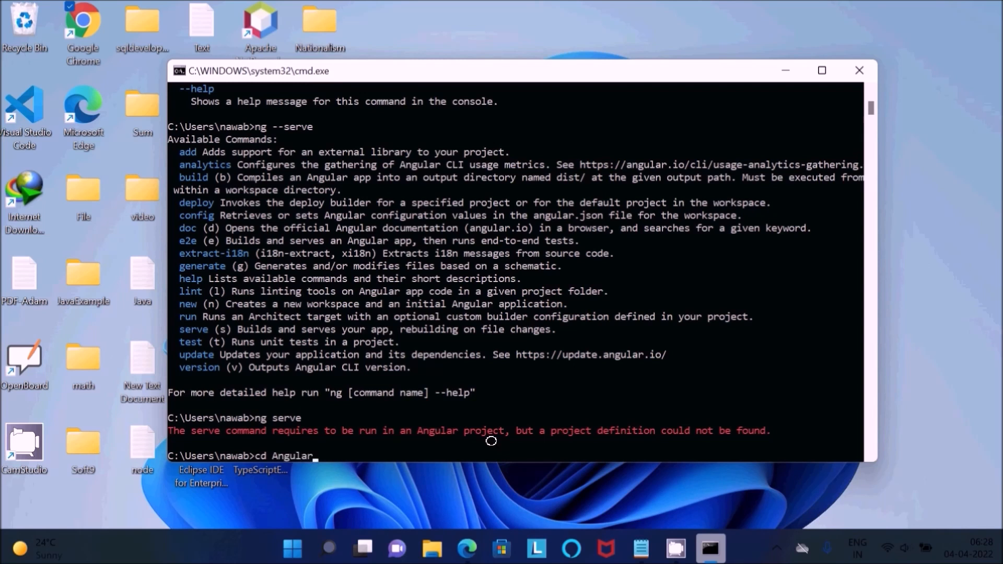
text(Pro)
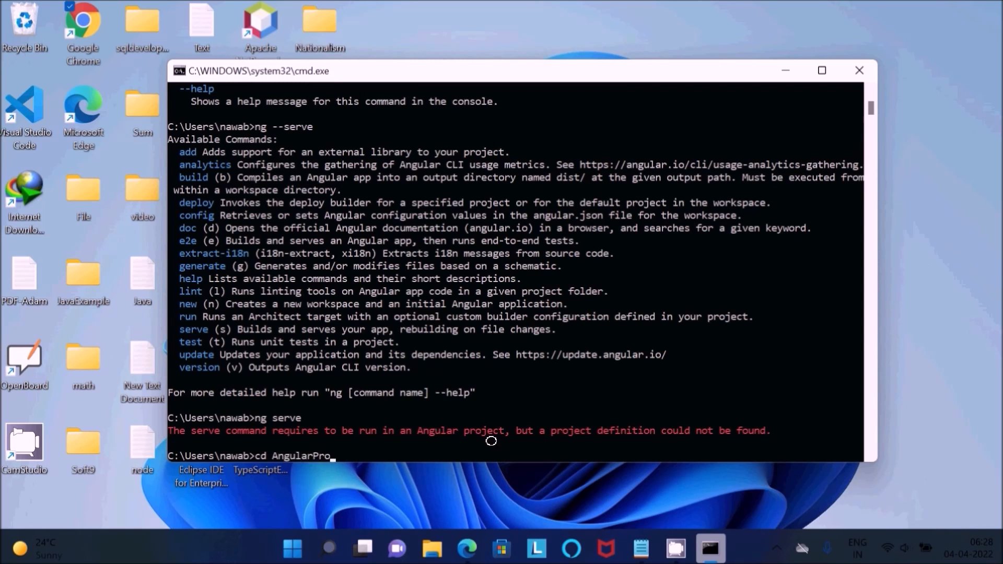
text(ject)
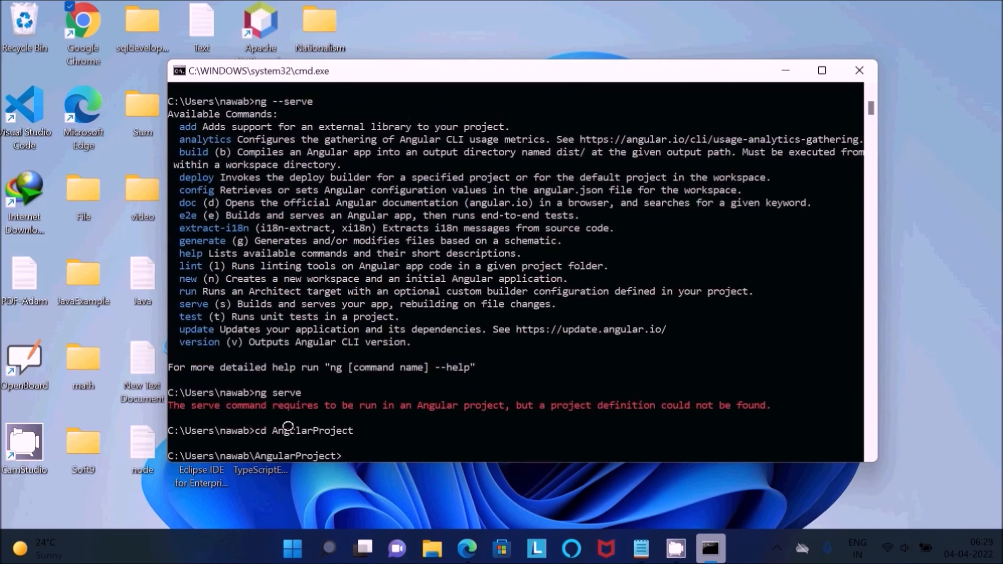
text(n)
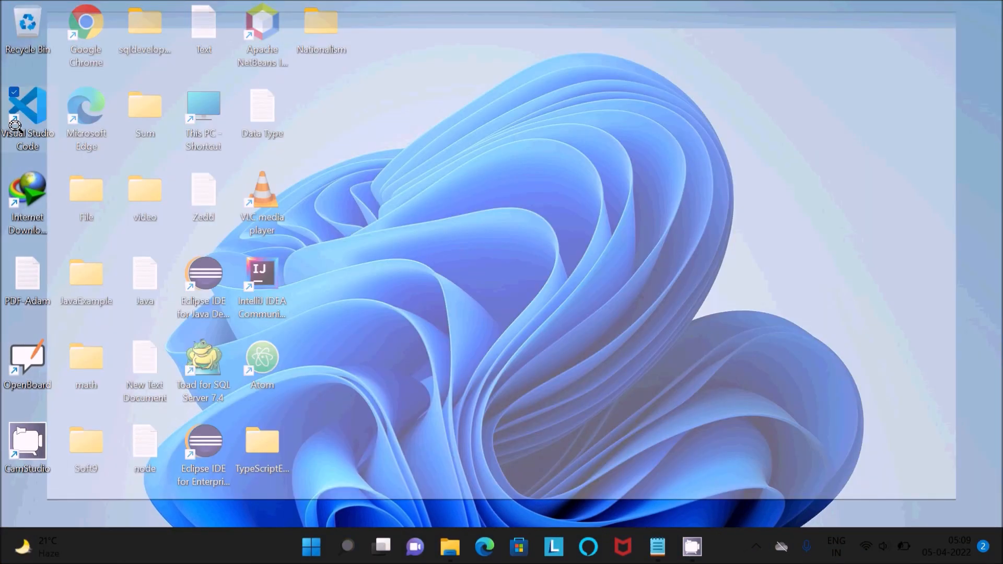
- Browse File Explorer from the C: drive through Users to the AngularProject folder
double_click(27, 106)
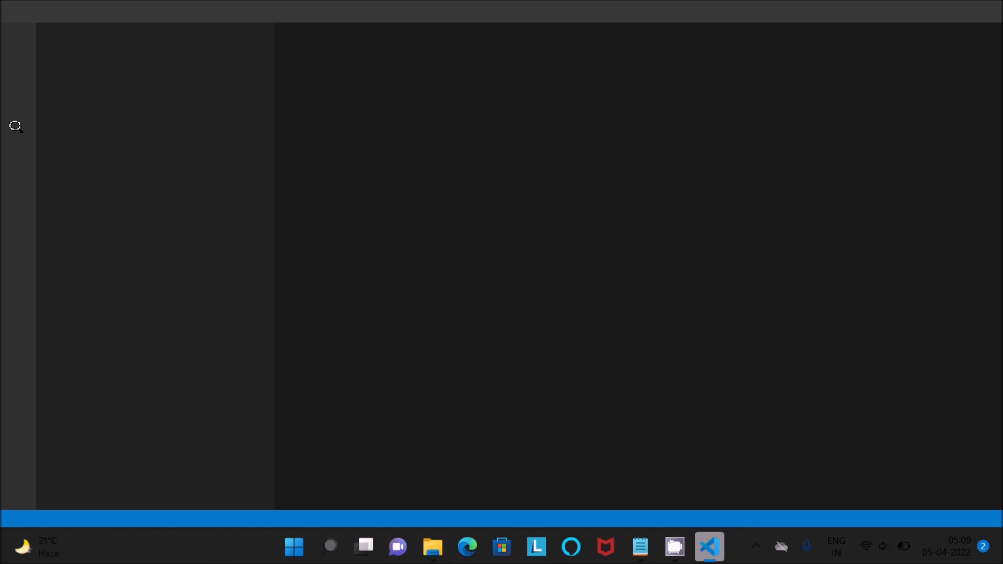
click(708, 548)
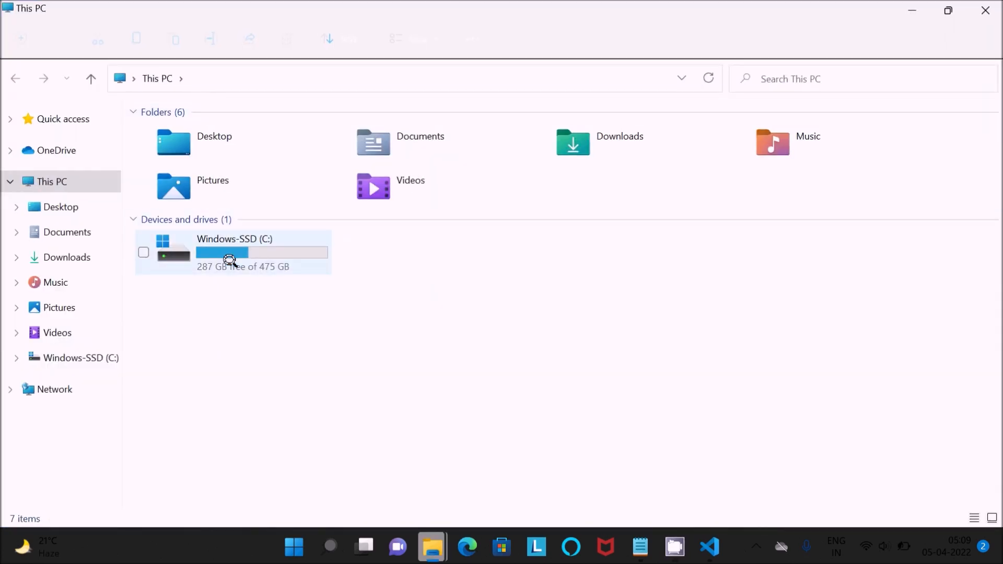
double_click(233, 252)
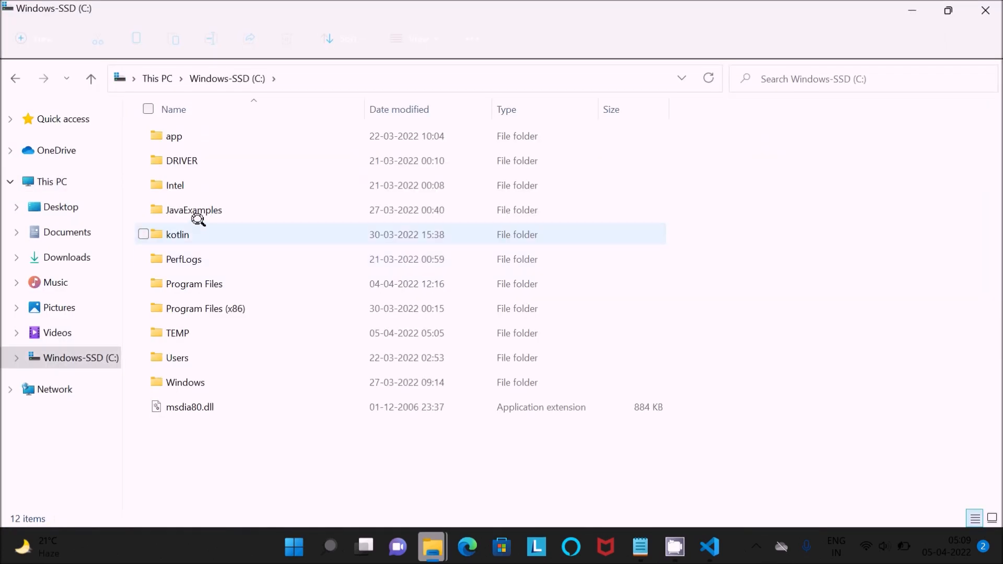
double_click(178, 358)
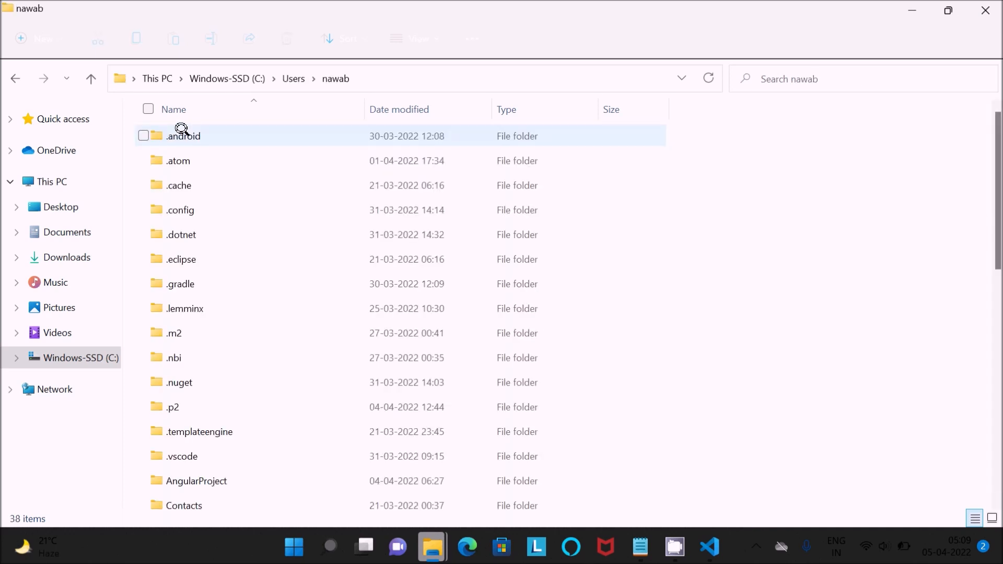
click(196, 481)
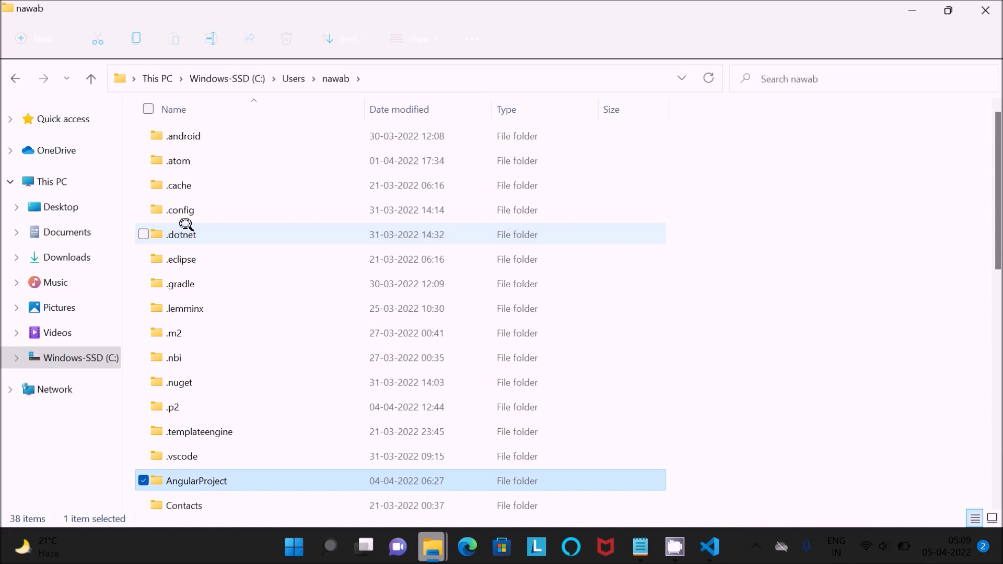
double_click(196, 481)
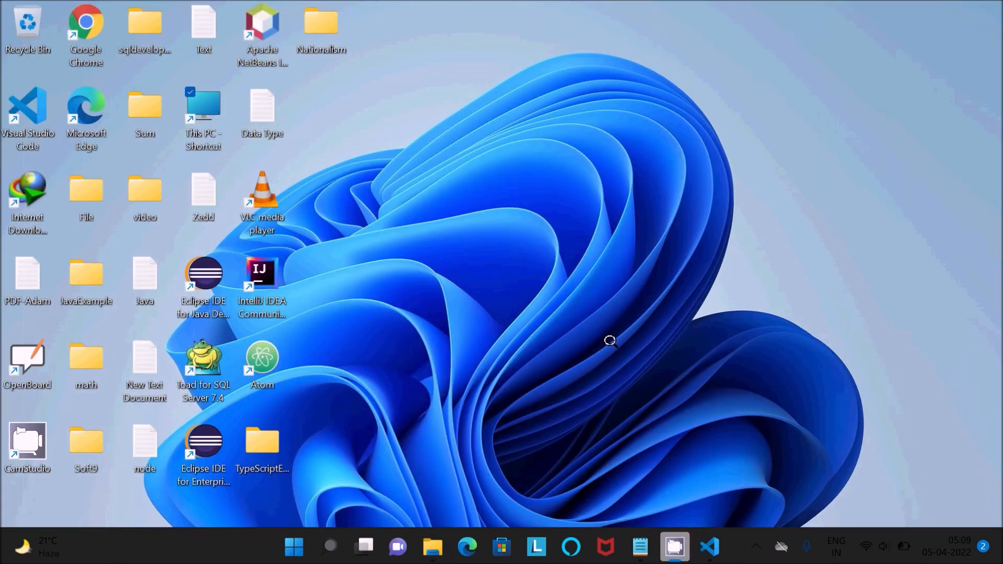
- Make C:\Users\<user>\AngularProject the open workspace folder in VS Code
click(710, 547)
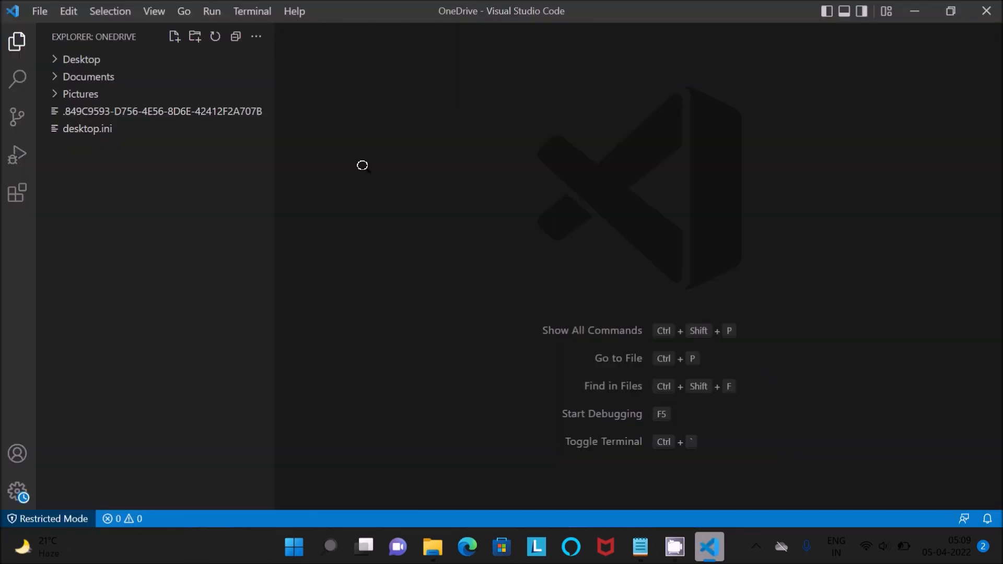
mouse_move(33, 19)
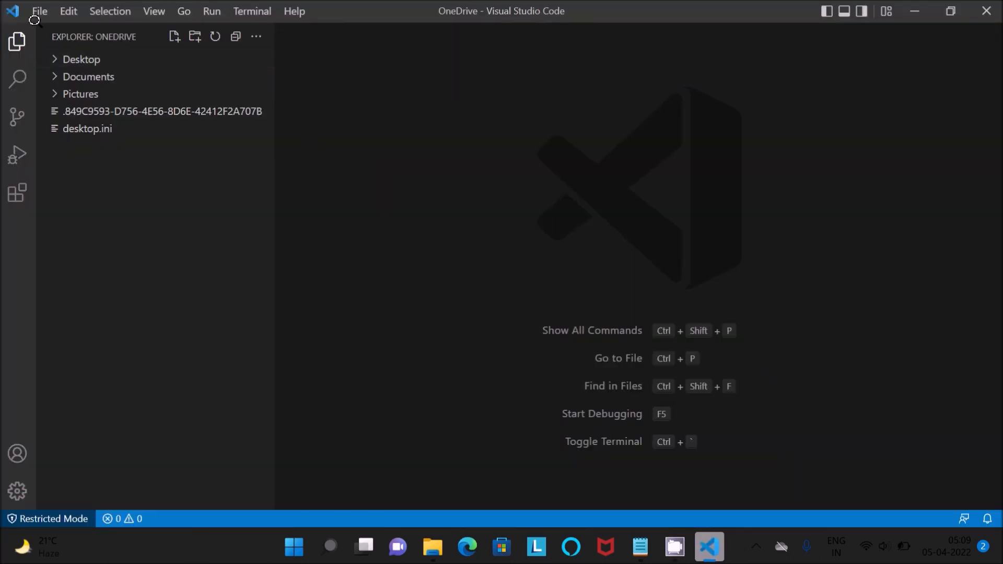
click(39, 10)
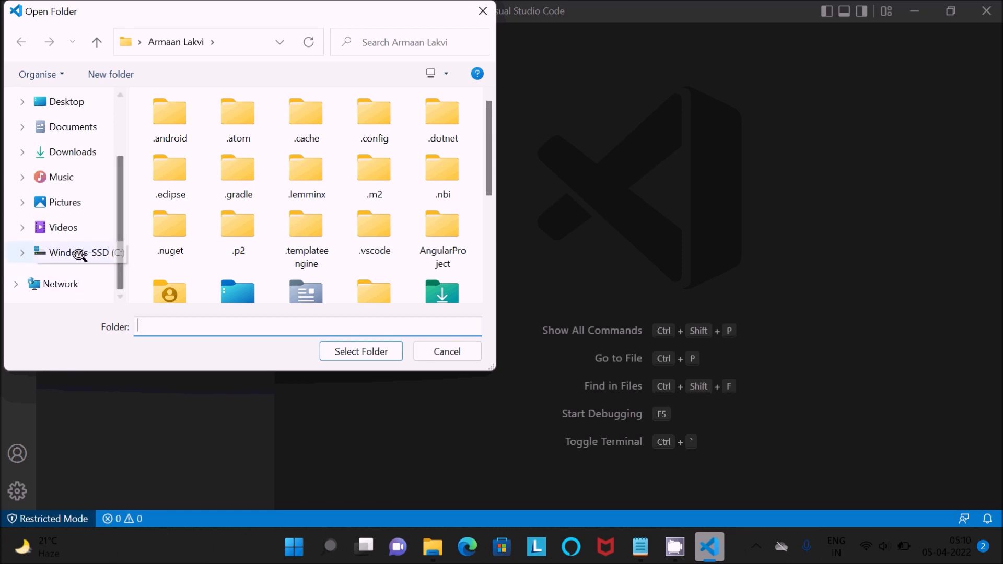
click(75, 252)
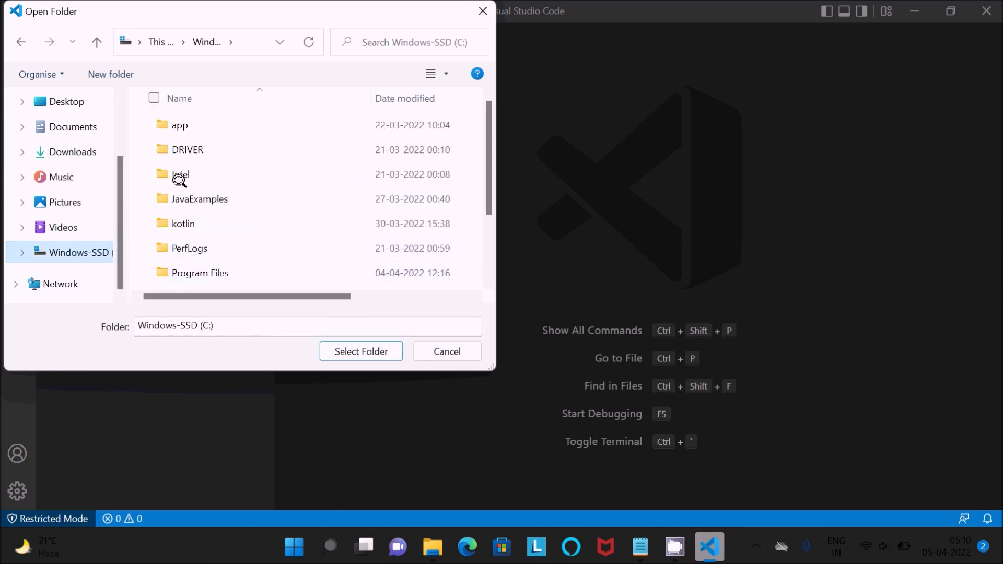
click(199, 199)
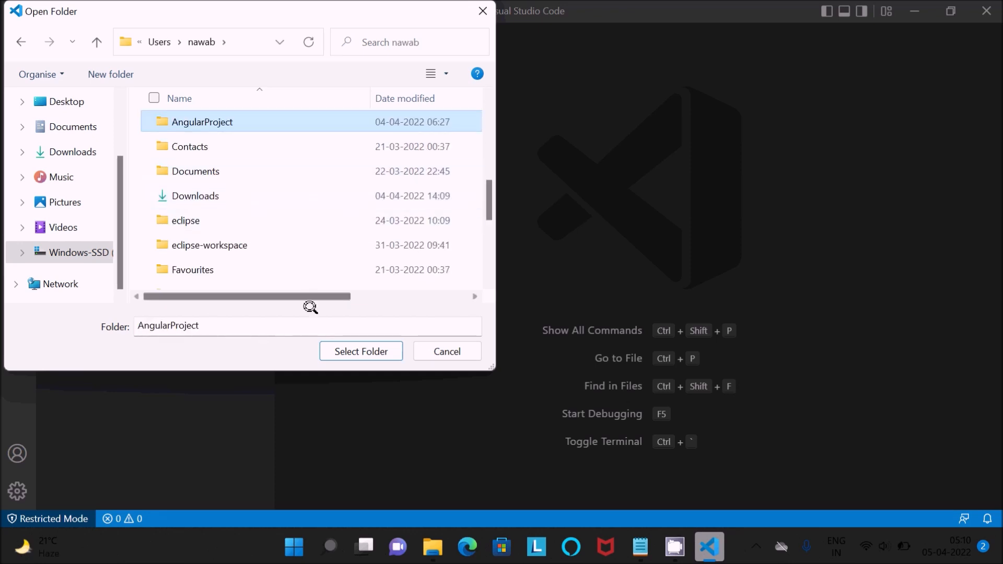
click(360, 351)
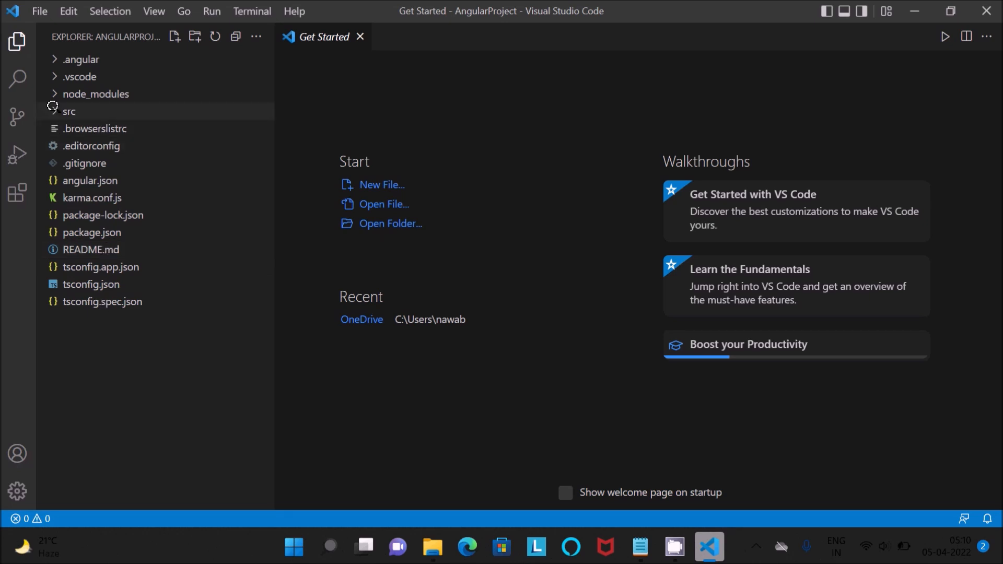
- Expand src and show the workspace's recommended Angular Language Service extension
click(69, 111)
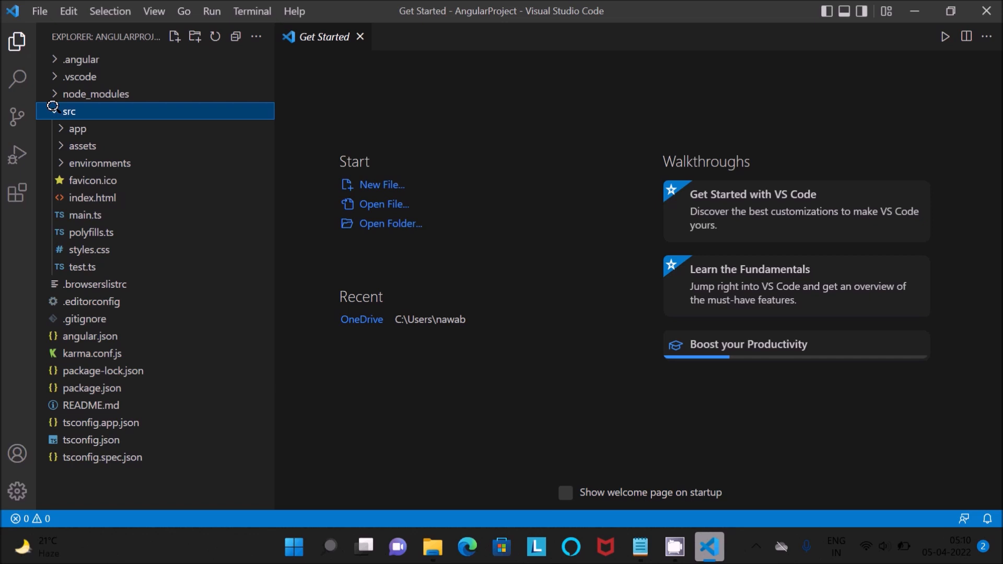
click(68, 111)
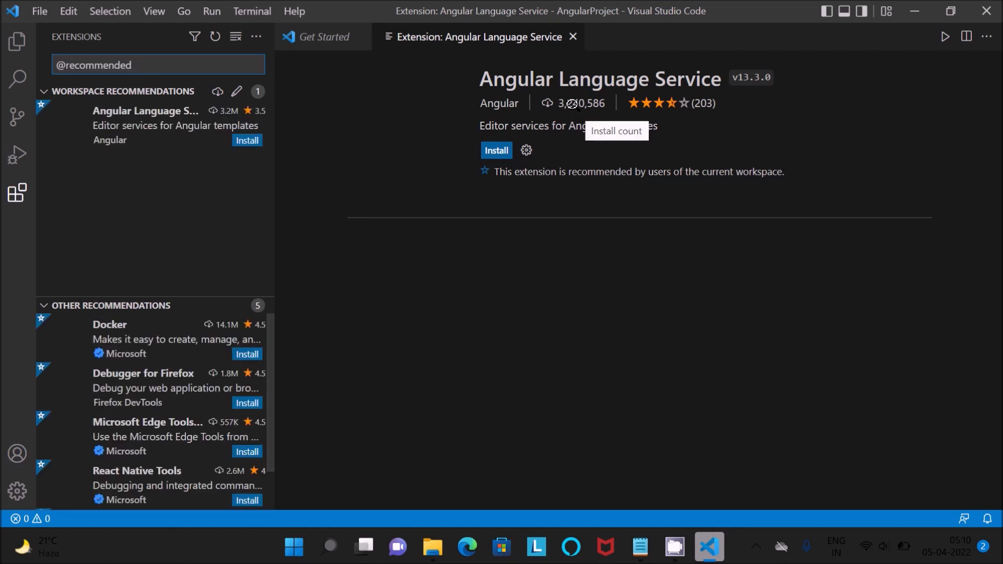
- Install Angular Language Service, review its contributions and changelog, return to Get Started
click(495, 150)
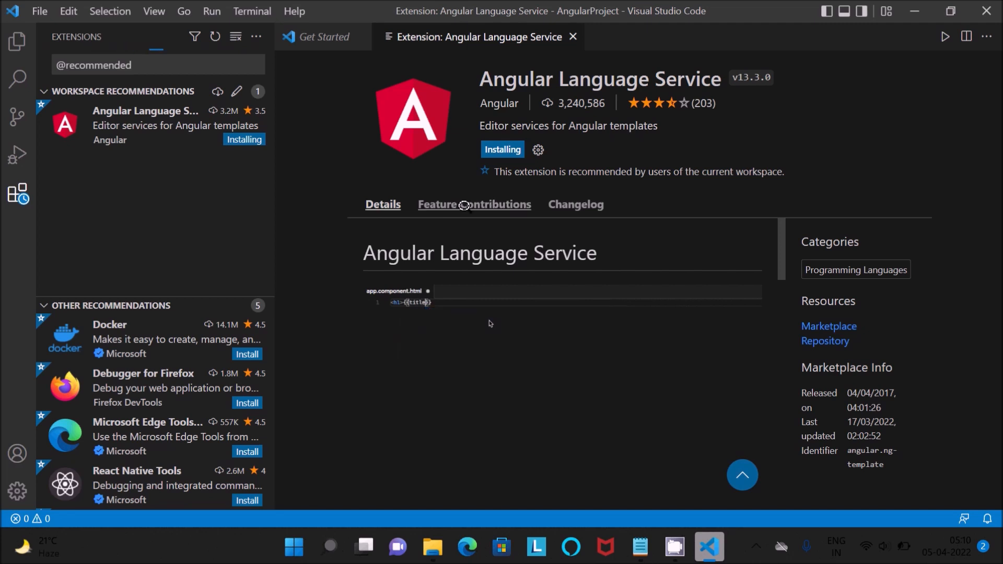
click(574, 204)
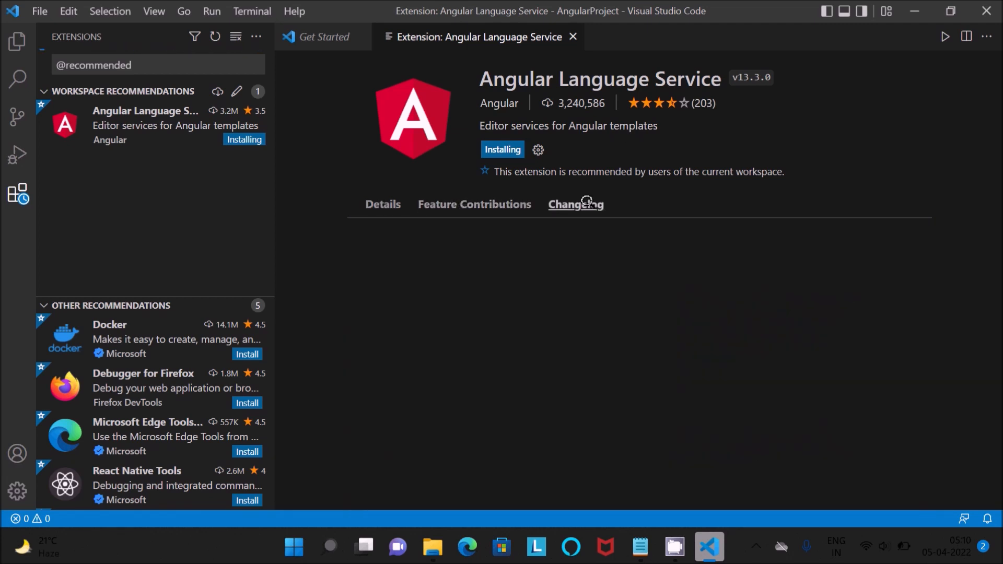
click(383, 204)
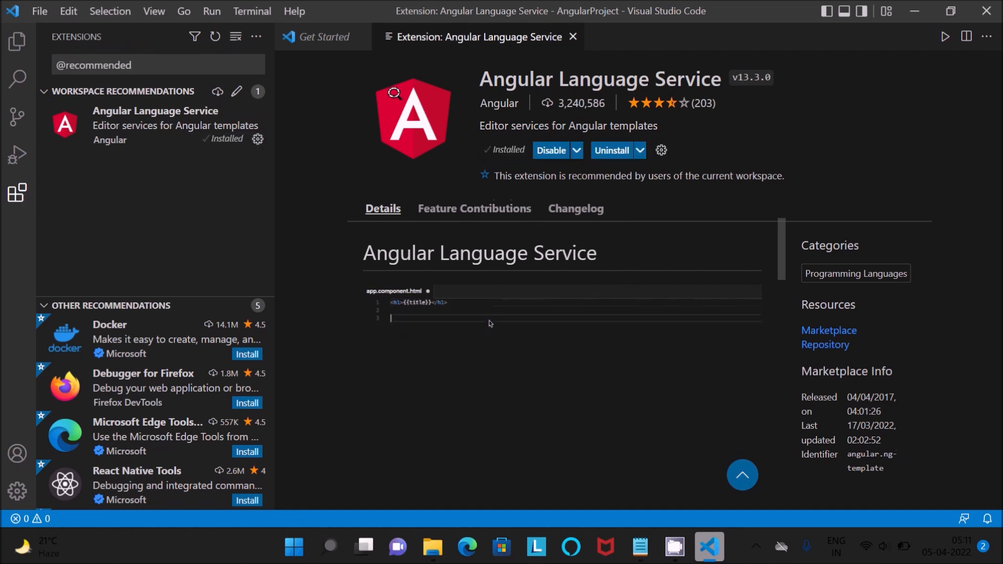
click(323, 37)
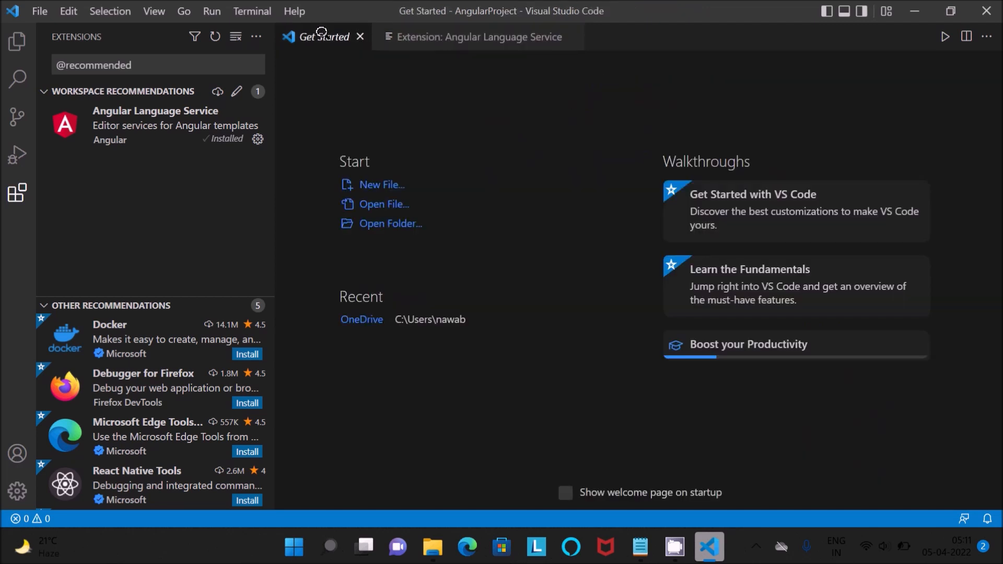
mouse_move(82, 37)
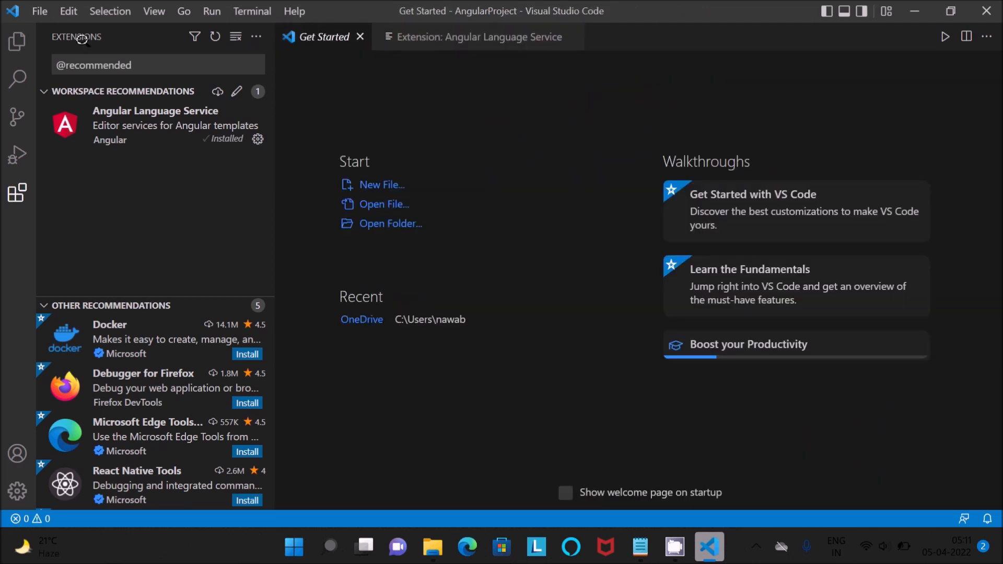
- Open src/main.ts from the Explorer so Angular language features start initializing
click(16, 41)
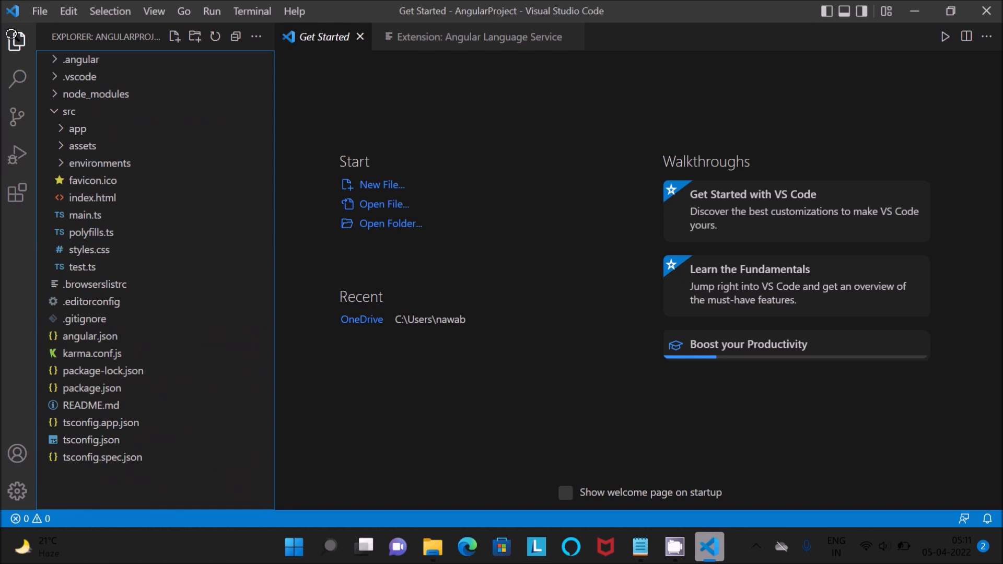
mouse_move(84, 215)
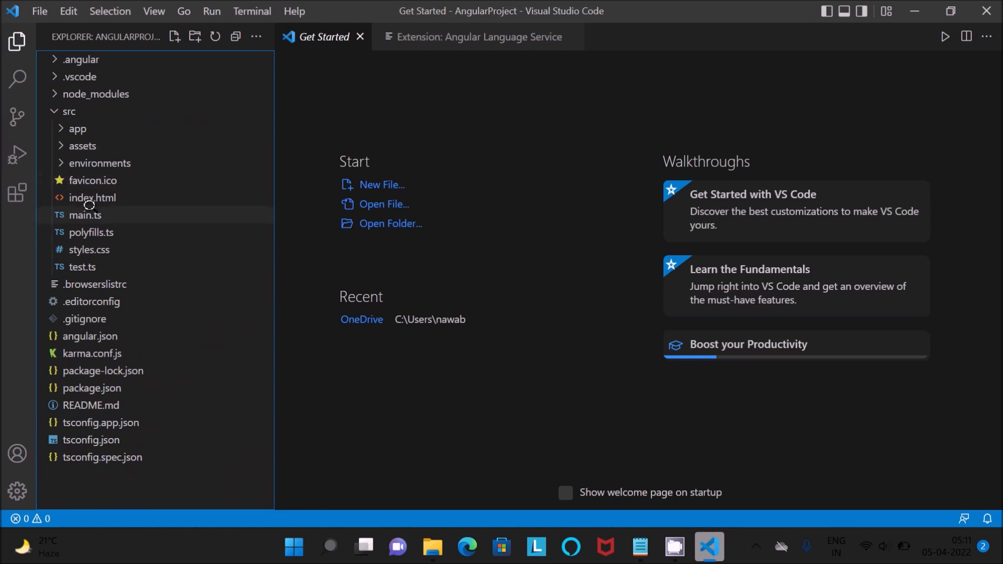
double_click(84, 215)
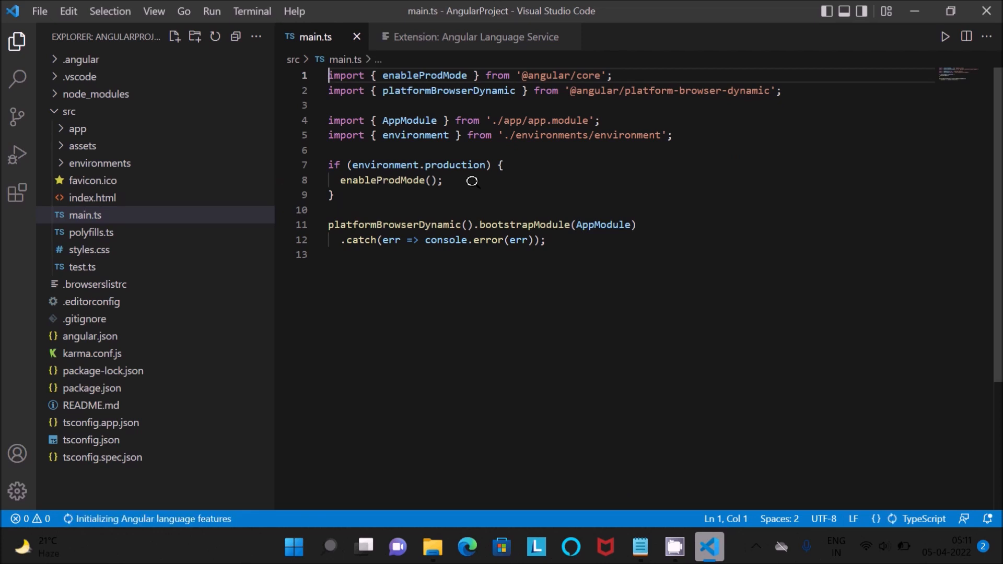
mouse_move(678, 386)
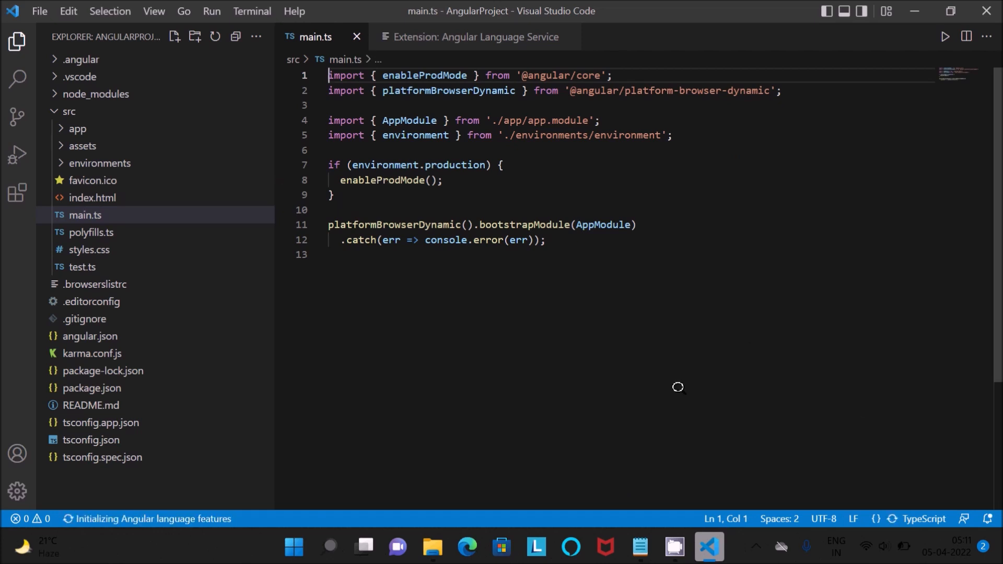
click(252, 11)
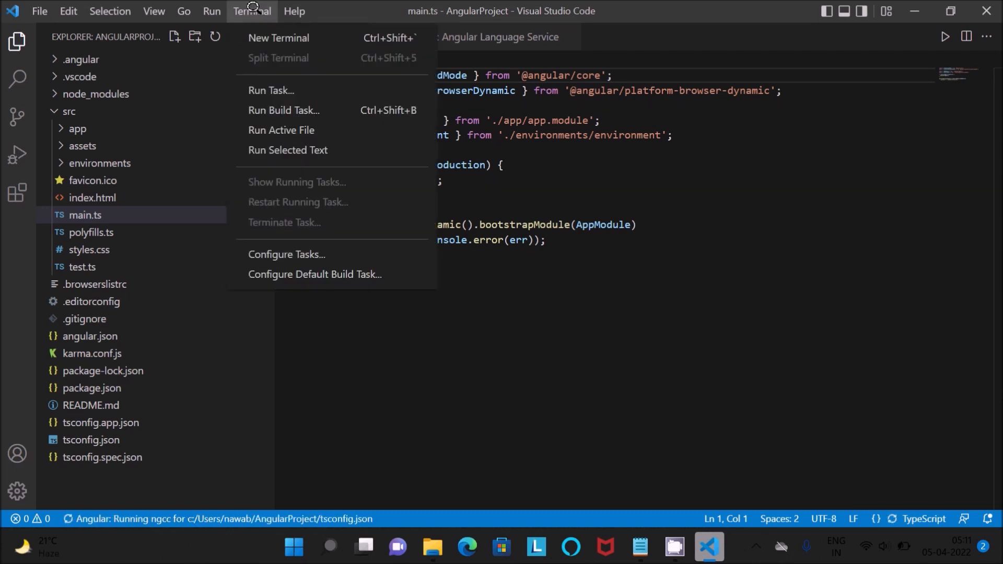
mouse_move(270, 90)
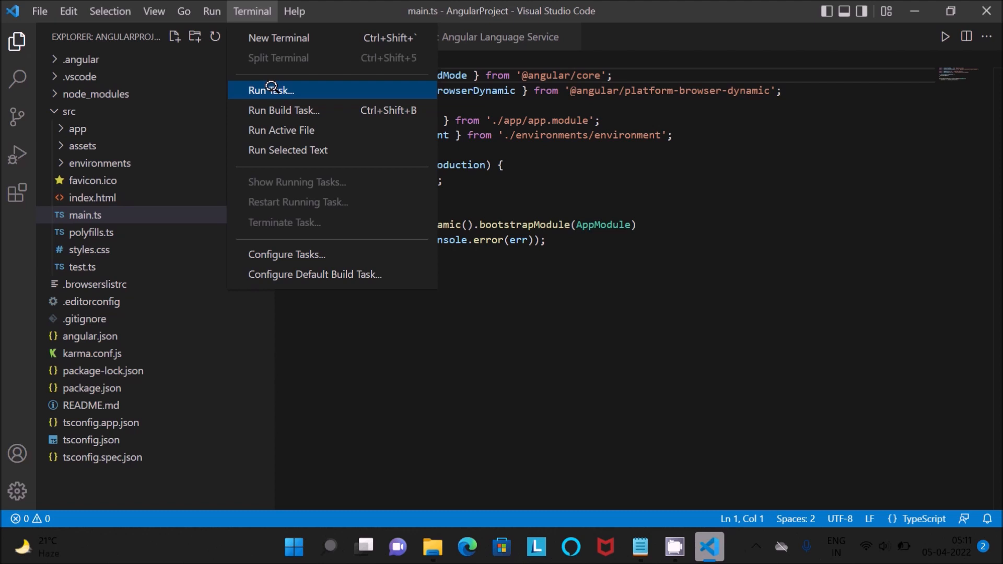
- Run the npm start task so ng serve builds the app in the integrated terminal
click(273, 90)
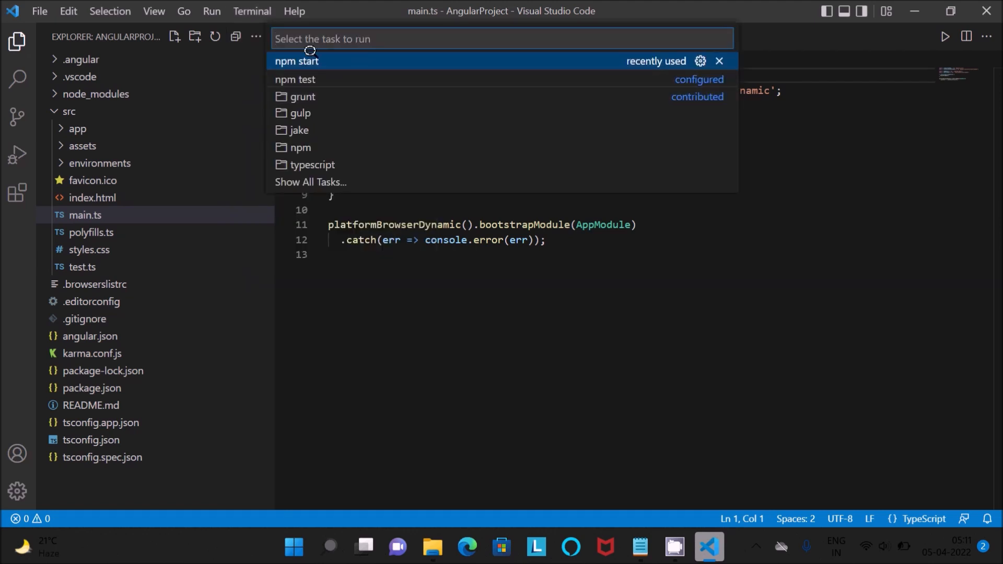
click(296, 60)
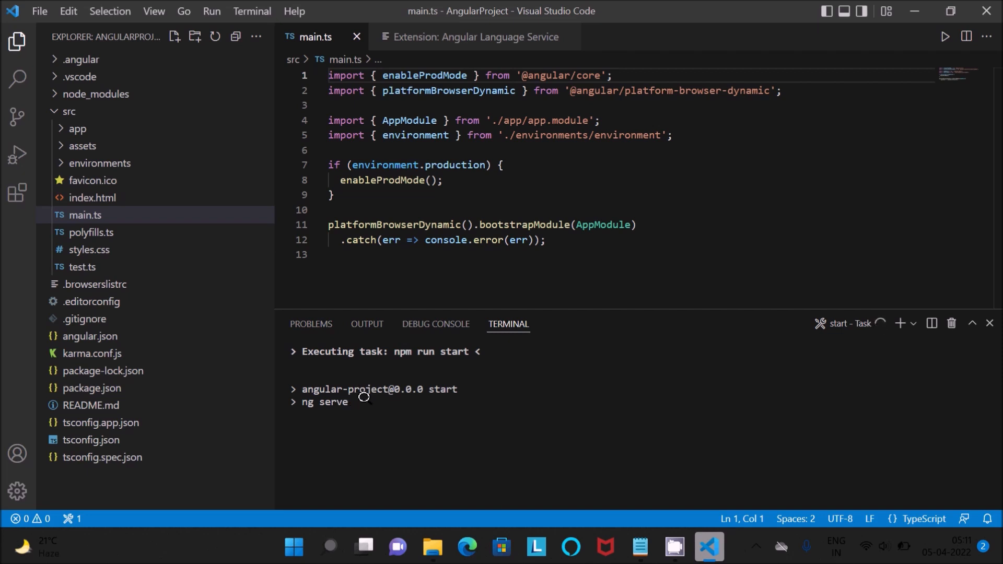
mouse_move(433, 357)
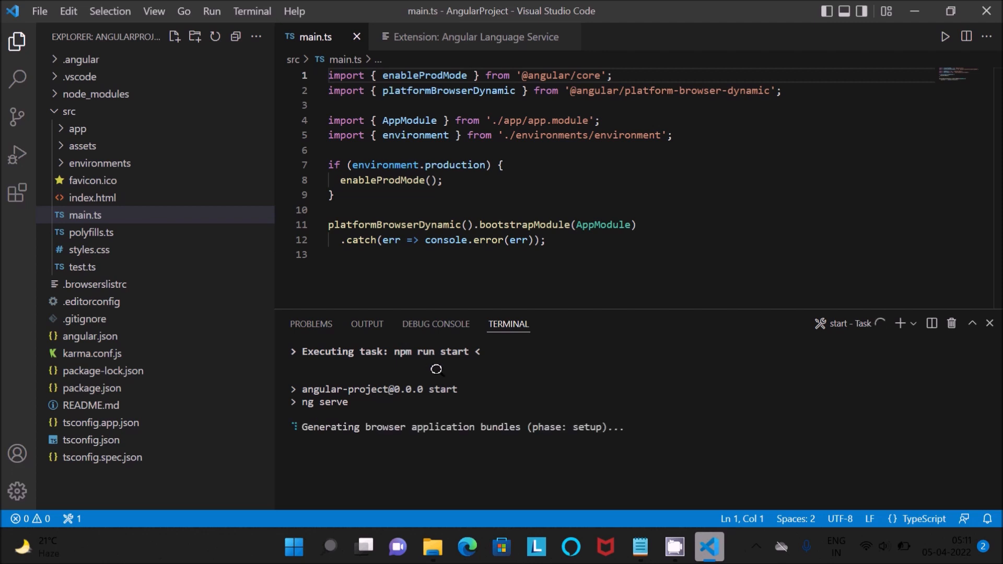
mouse_move(441, 403)
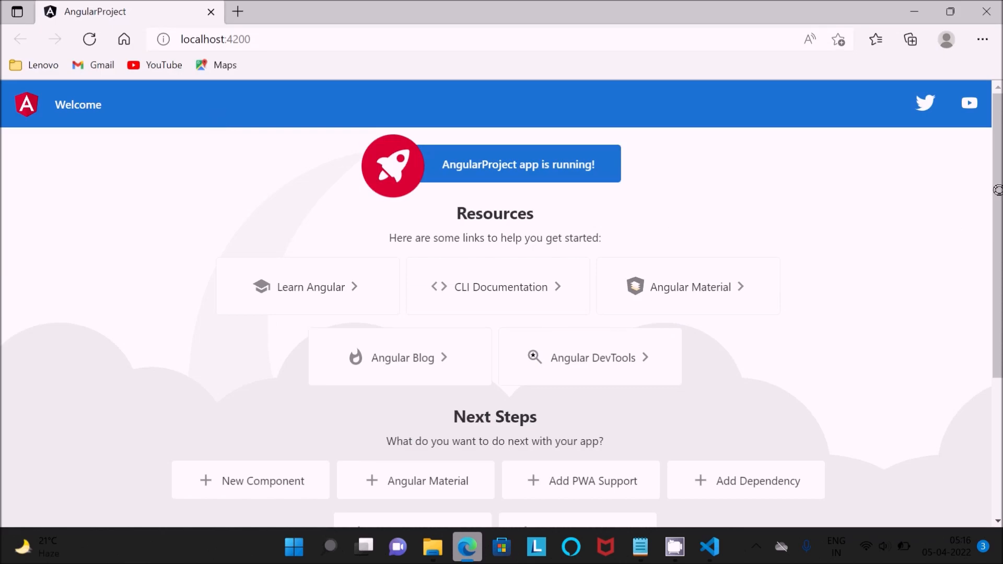
- Scroll the Angular welcome page running at localhost:4200 in Edge
scroll(down, 3)
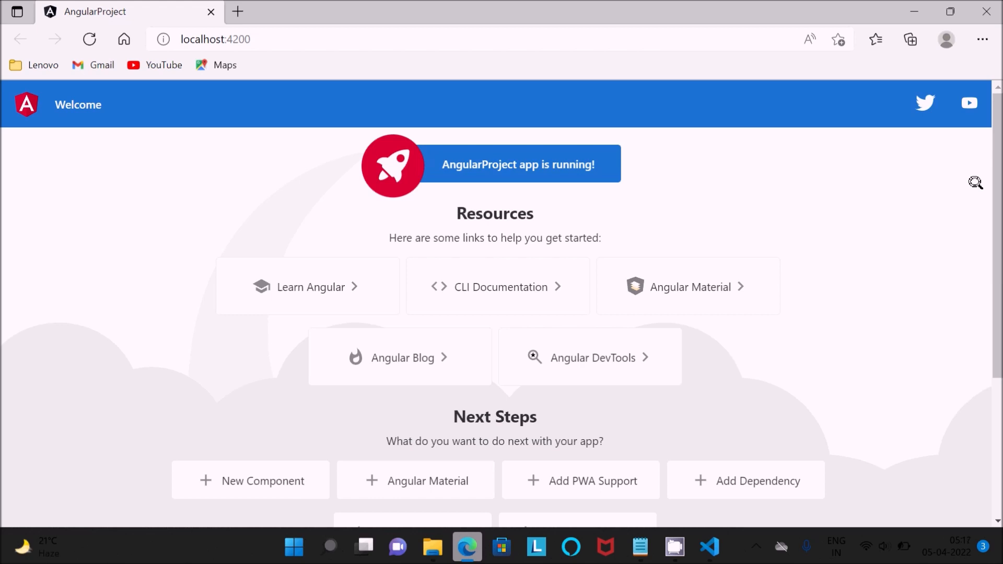
mouse_move(755, 377)
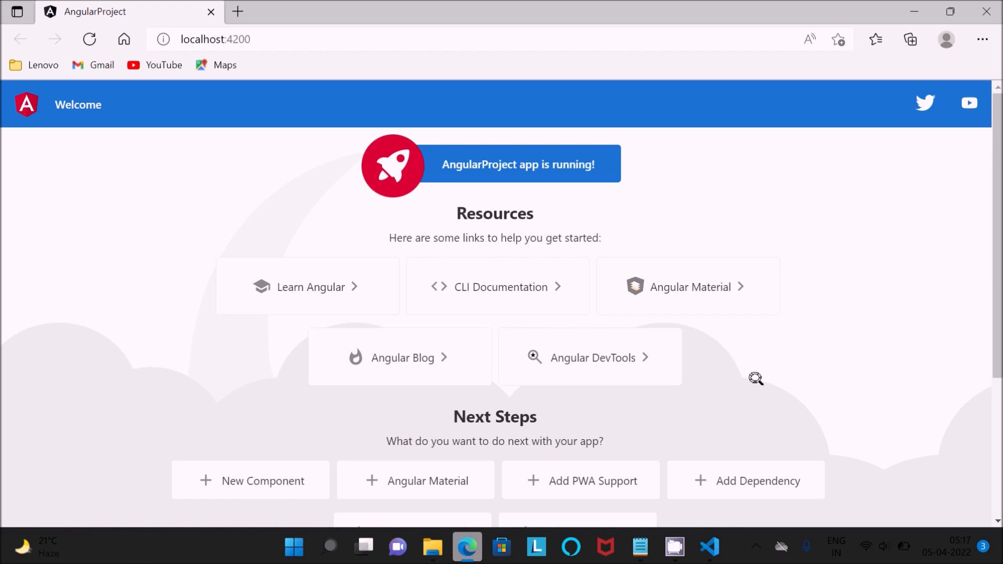
- Return to VS Code to confirm the build compiled and the server listens on localhost:4200
click(708, 546)
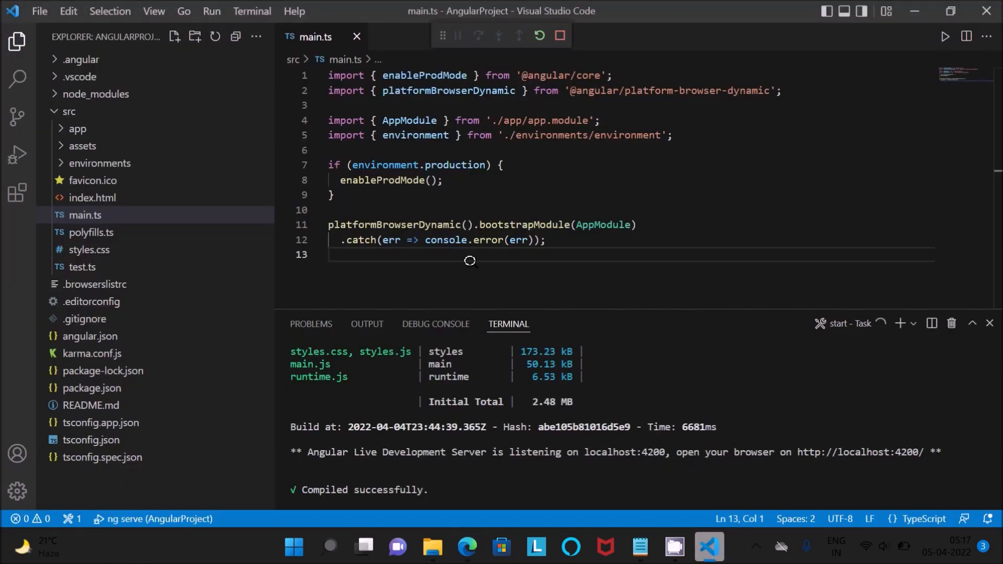
mouse_move(563, 195)
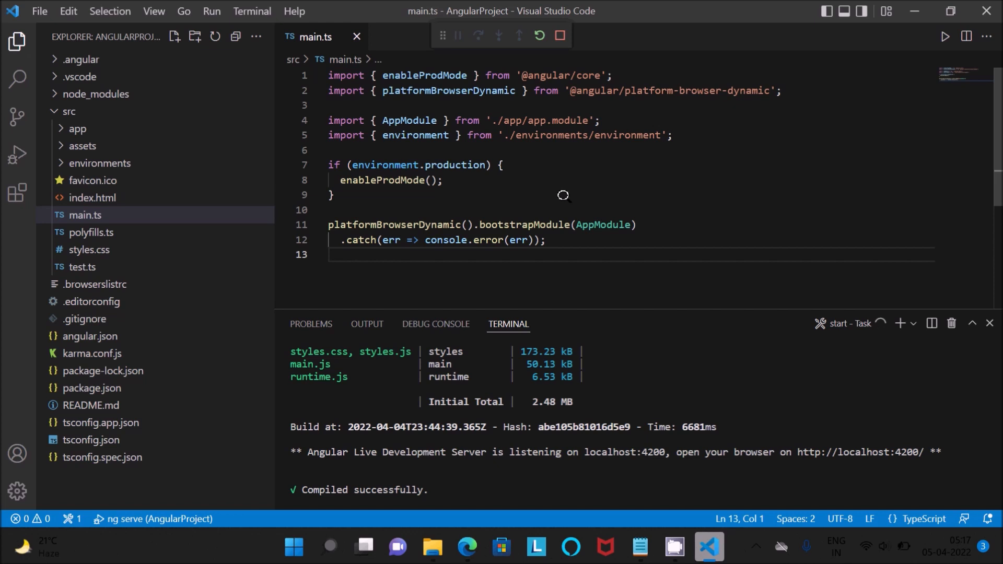